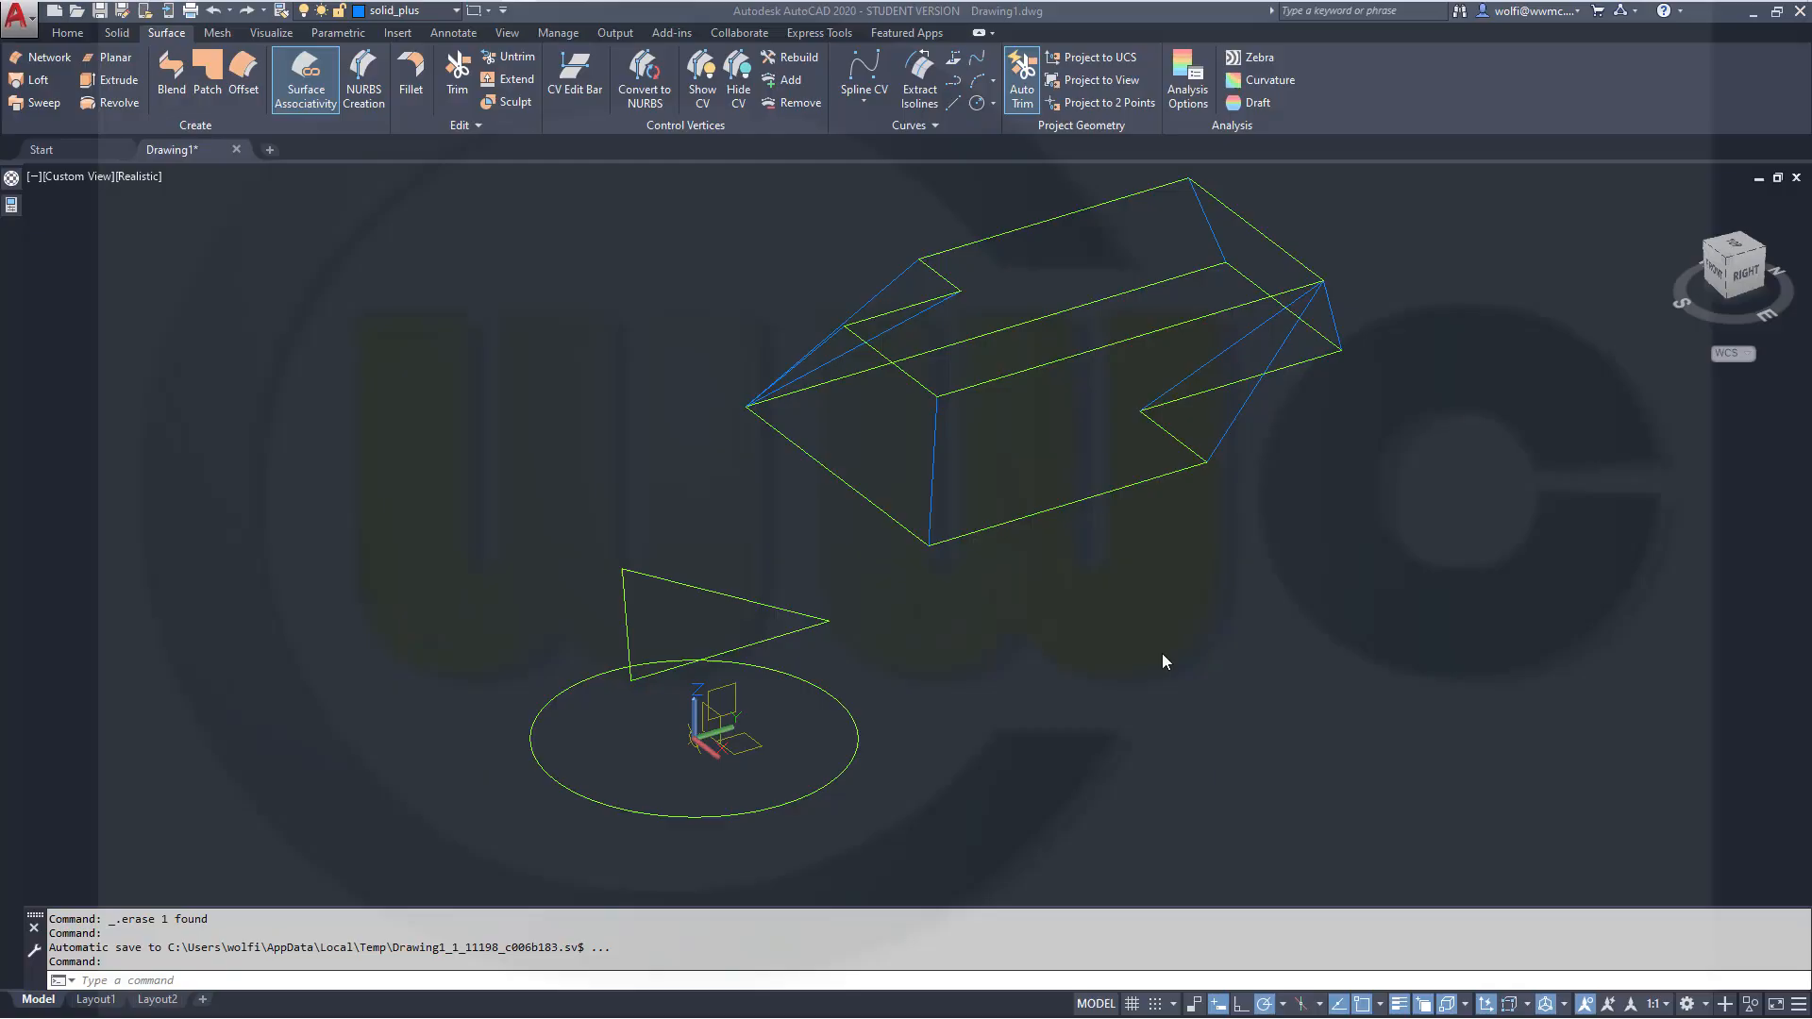
mouse_move(1036, 625)
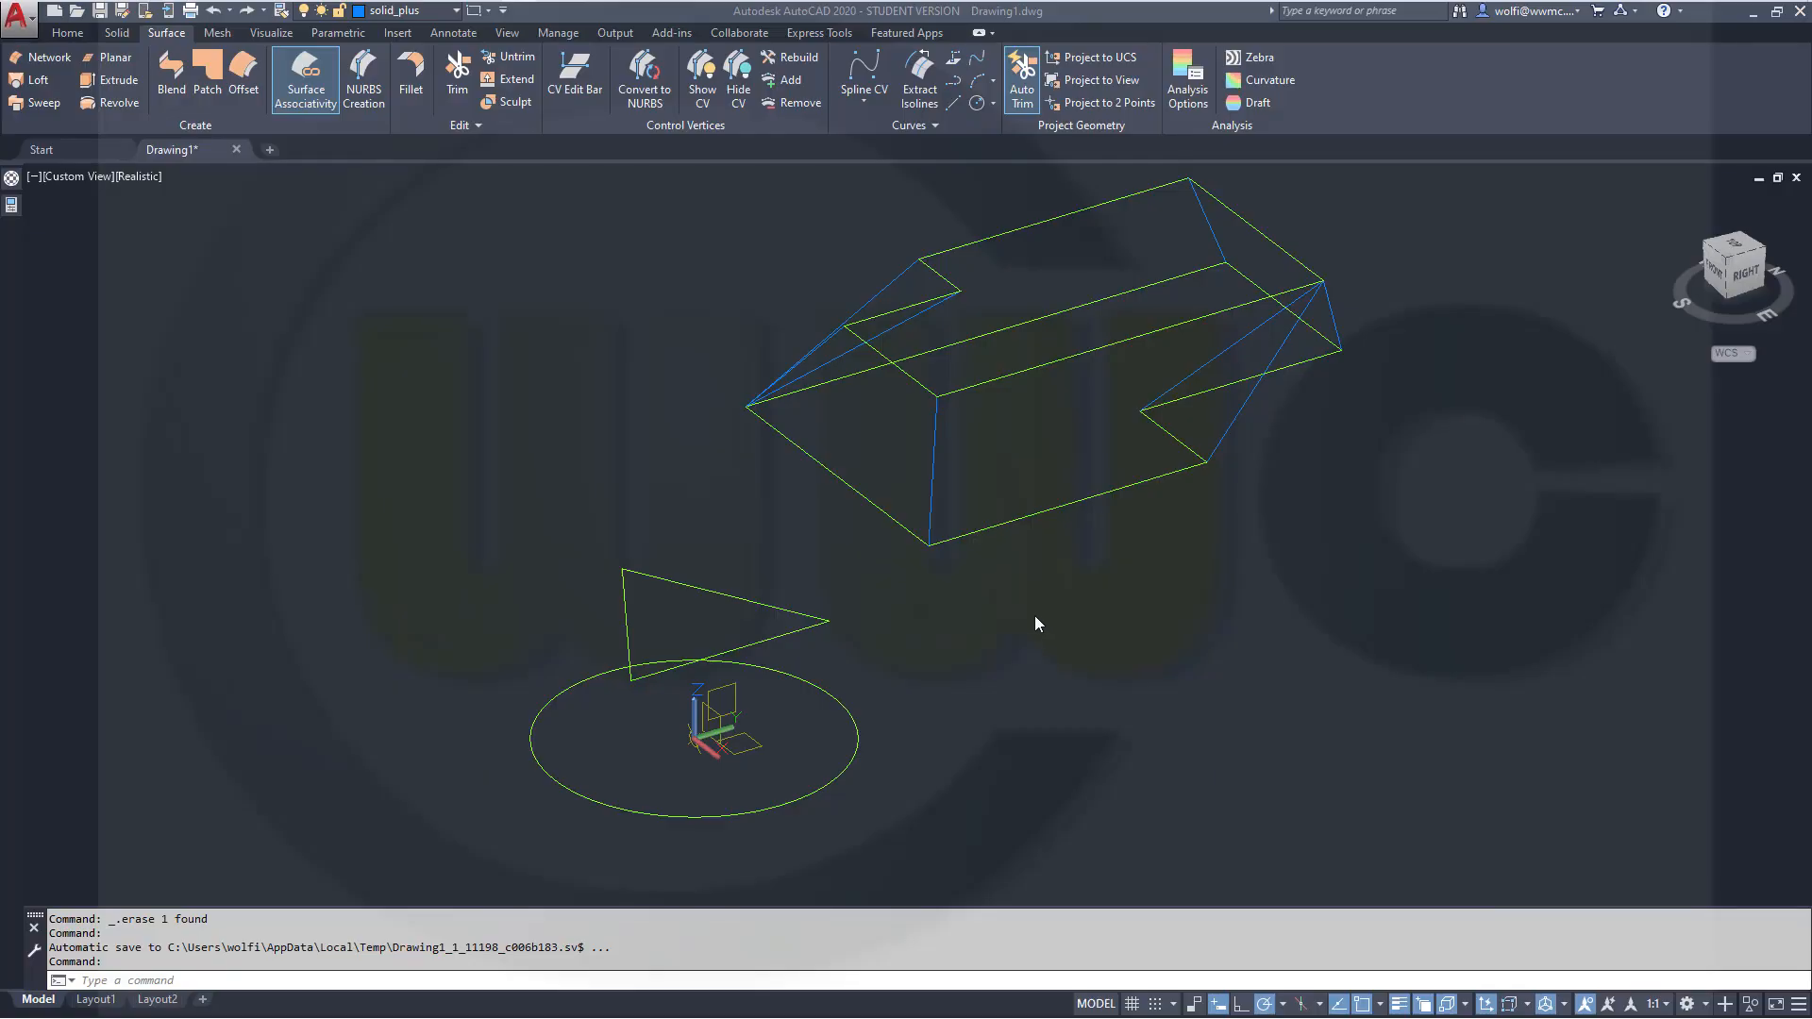
mouse_move(1031, 632)
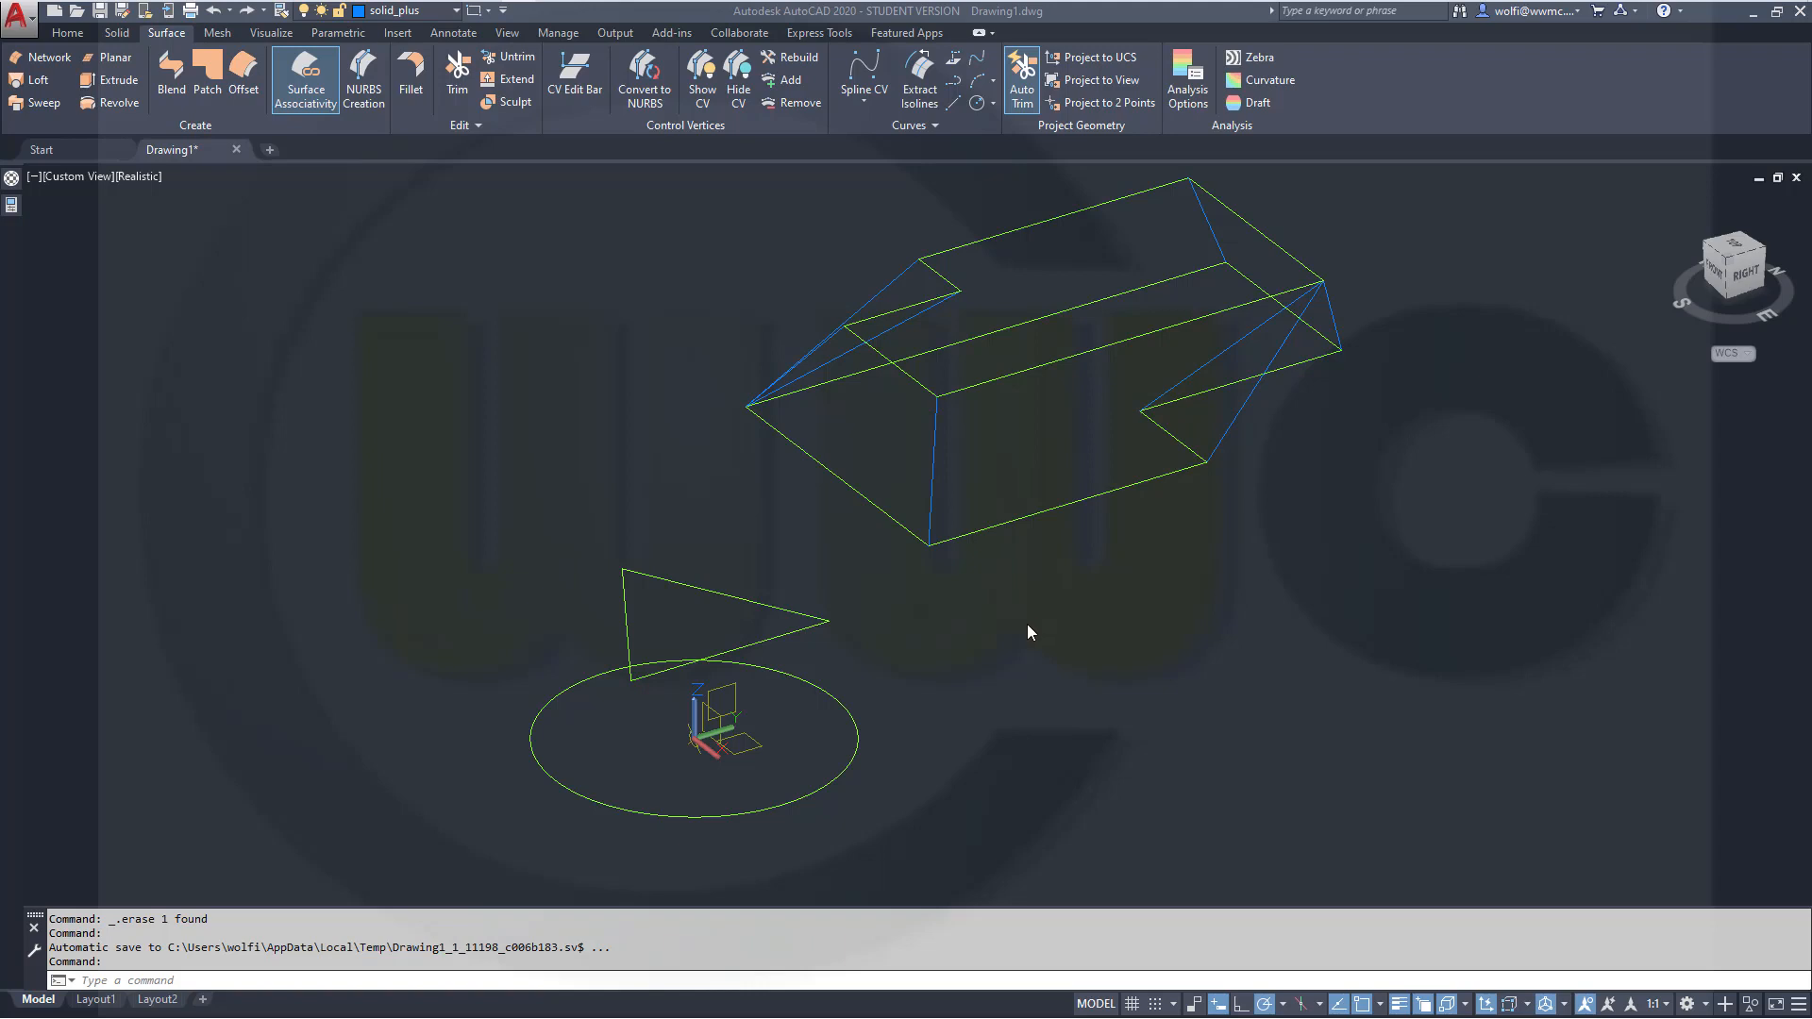
mouse_move(1021, 640)
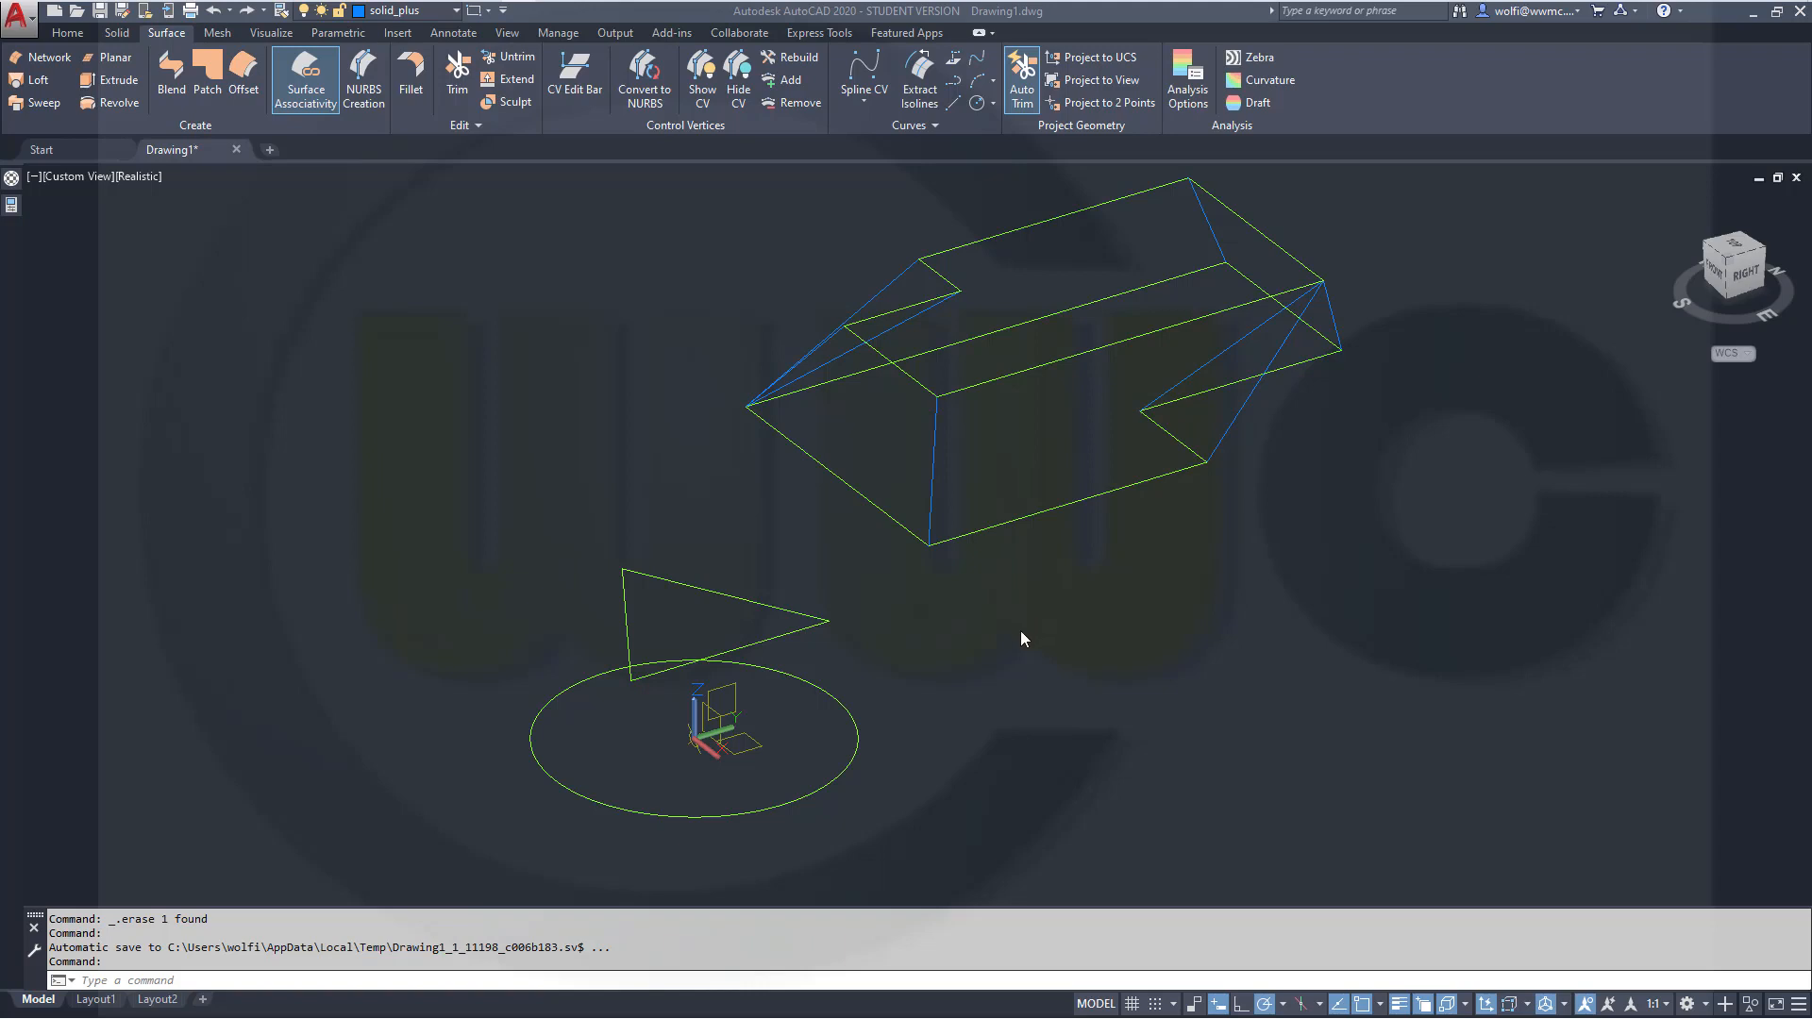
mouse_move(987, 651)
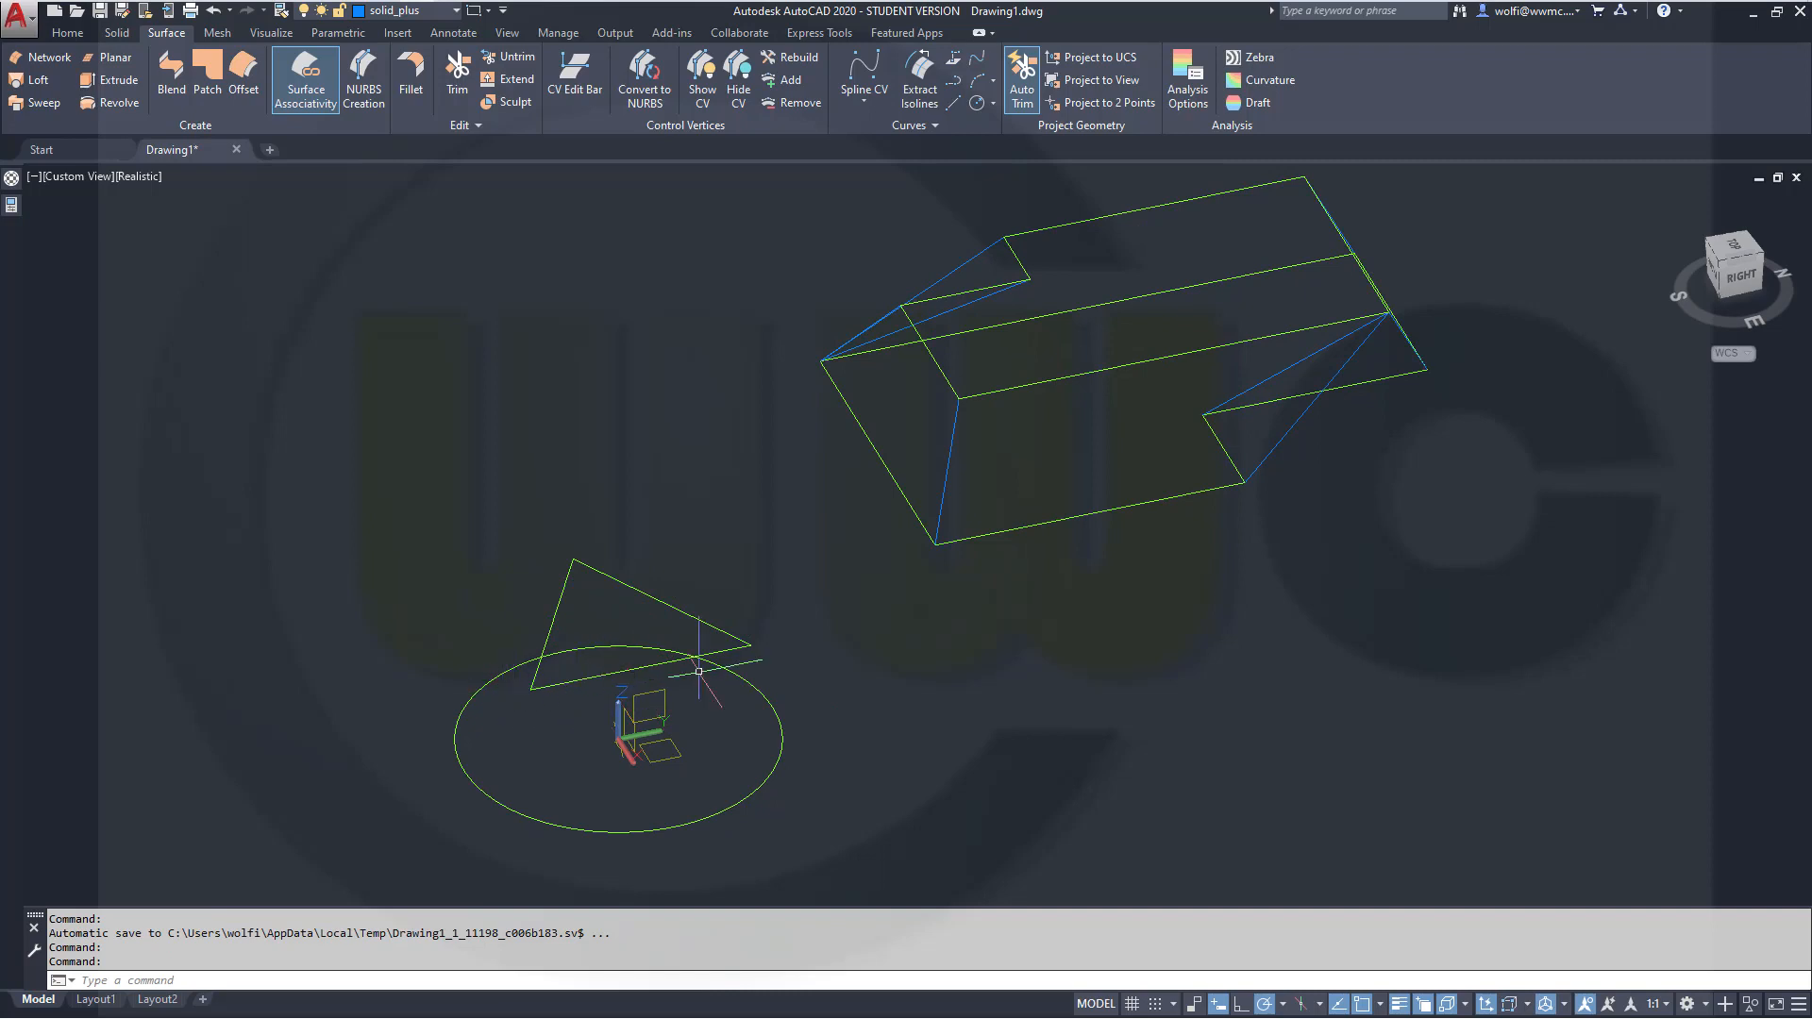
mouse_move(668, 812)
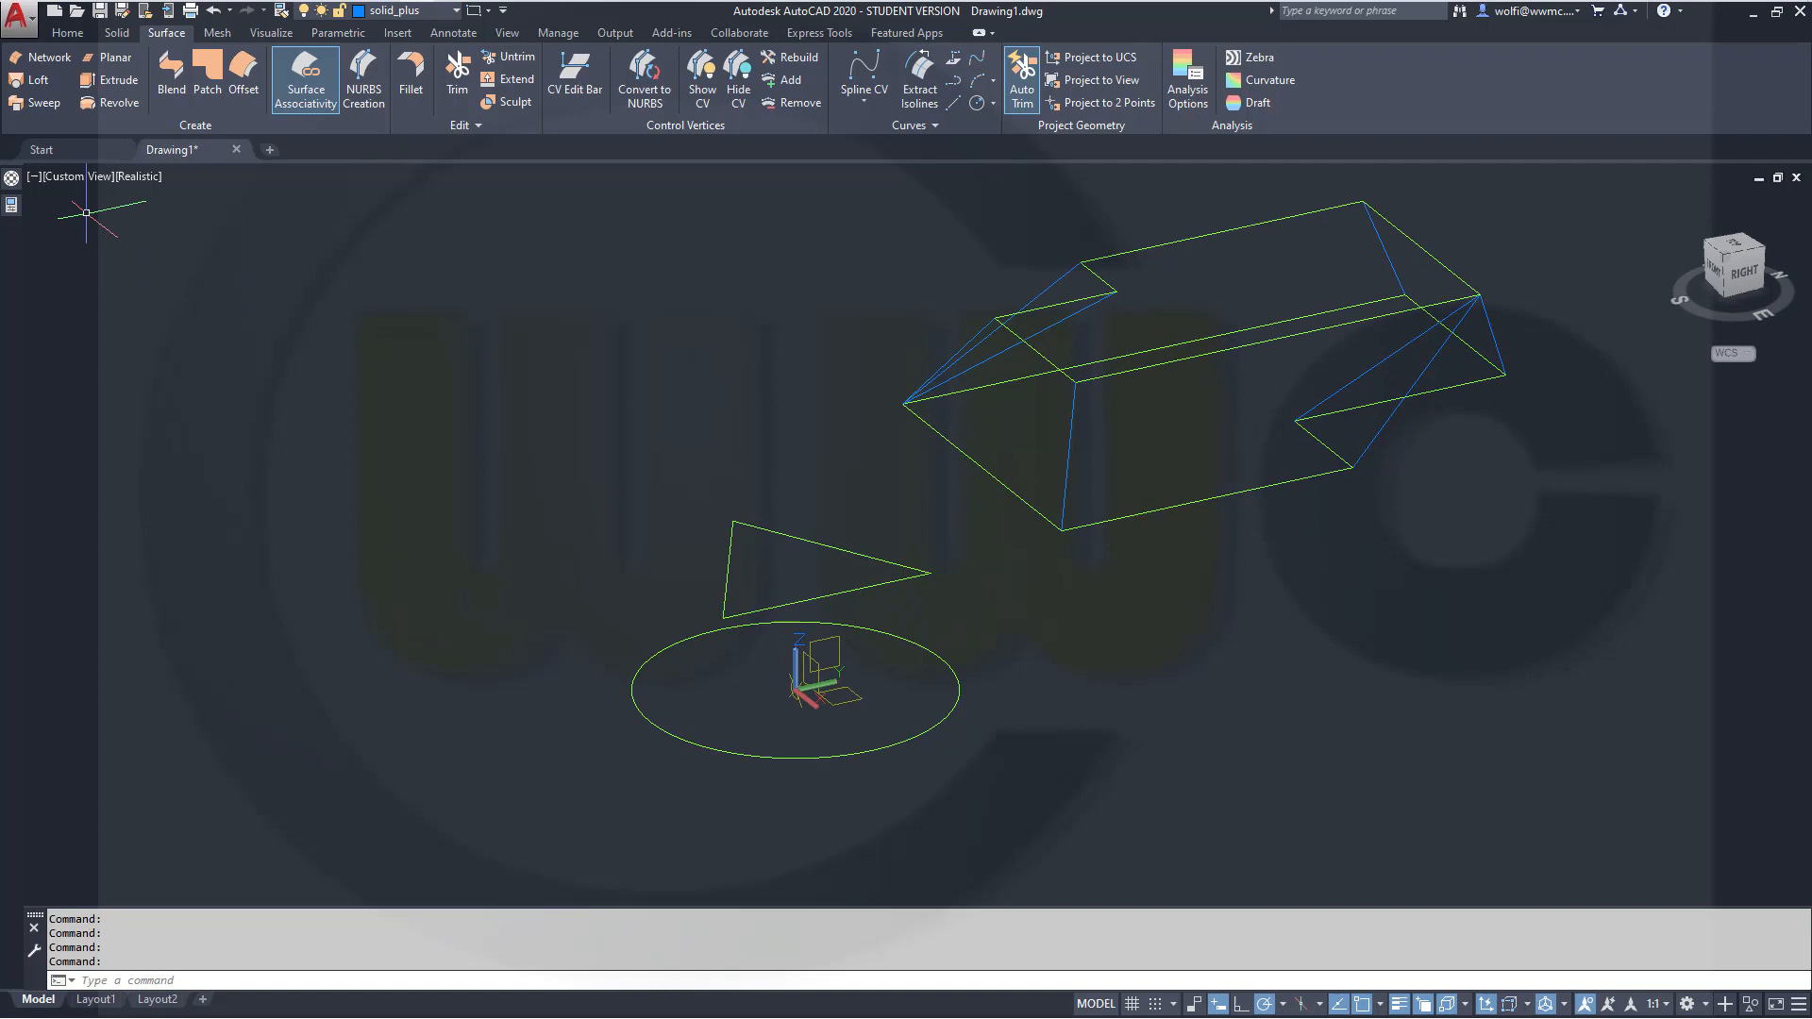
Loft a surface from the triangle profile to the circle using cross sections only.
left_click(36, 79)
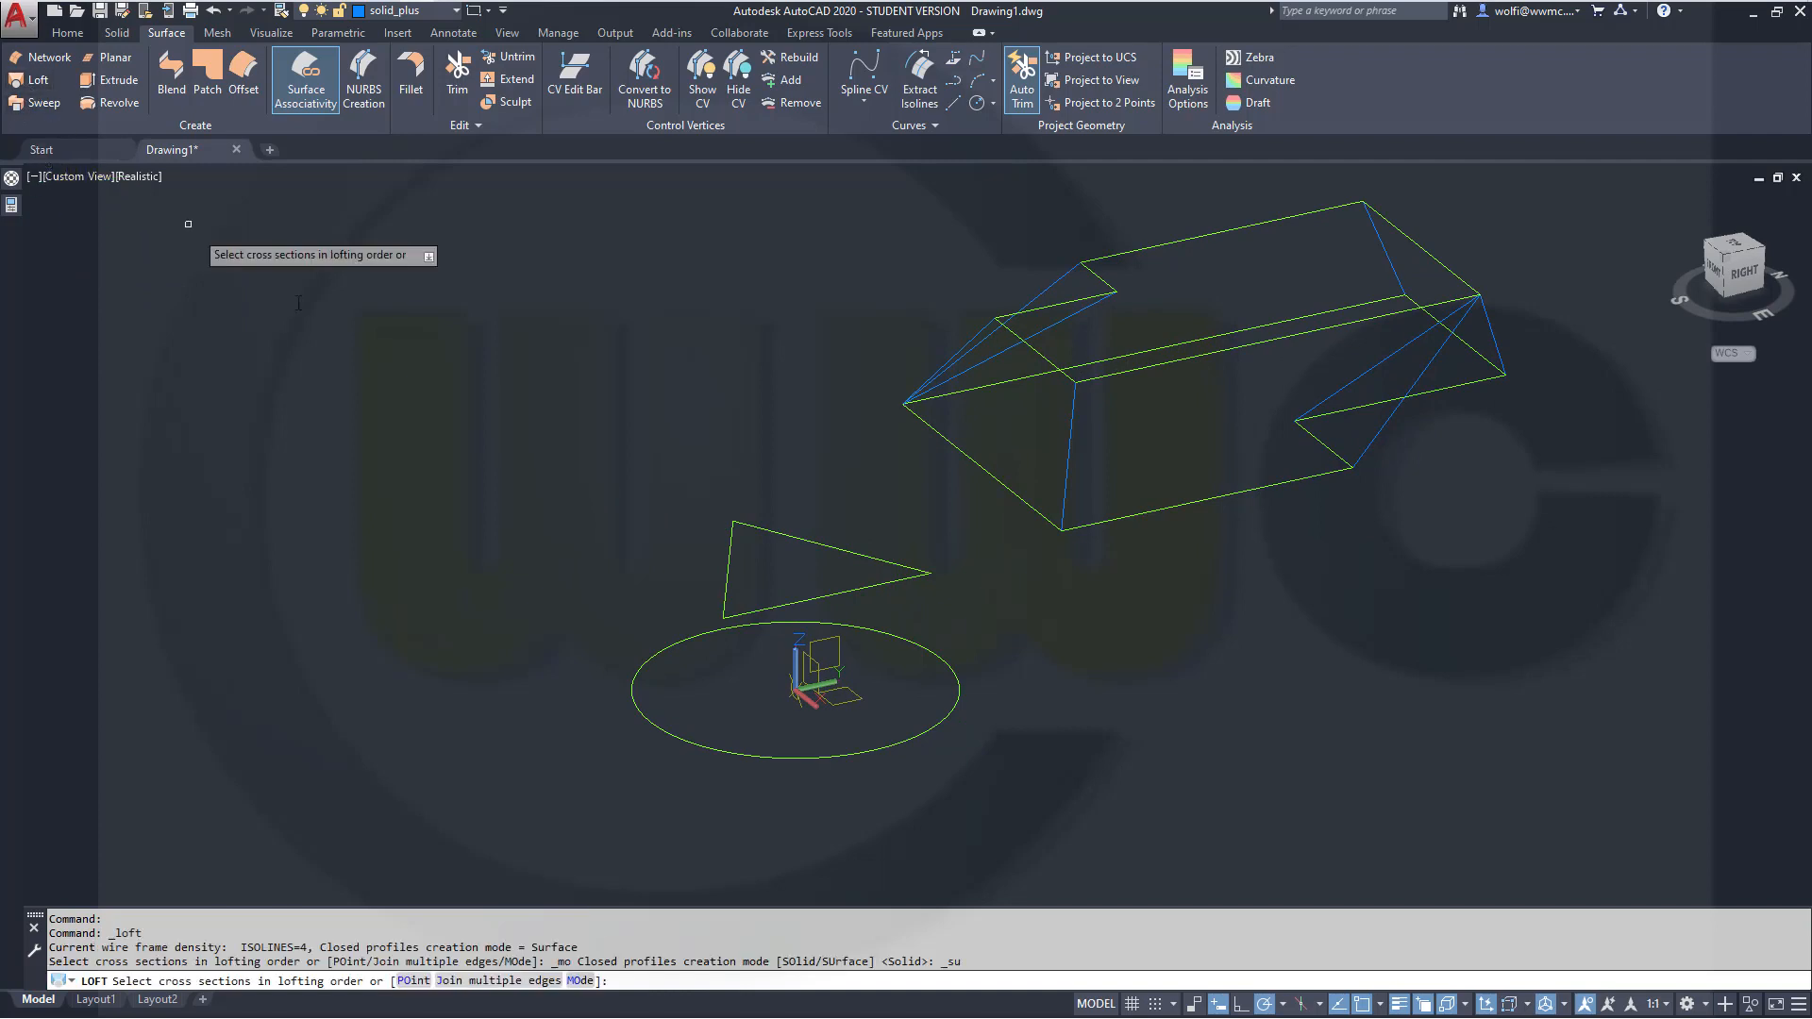
left_click(723, 593)
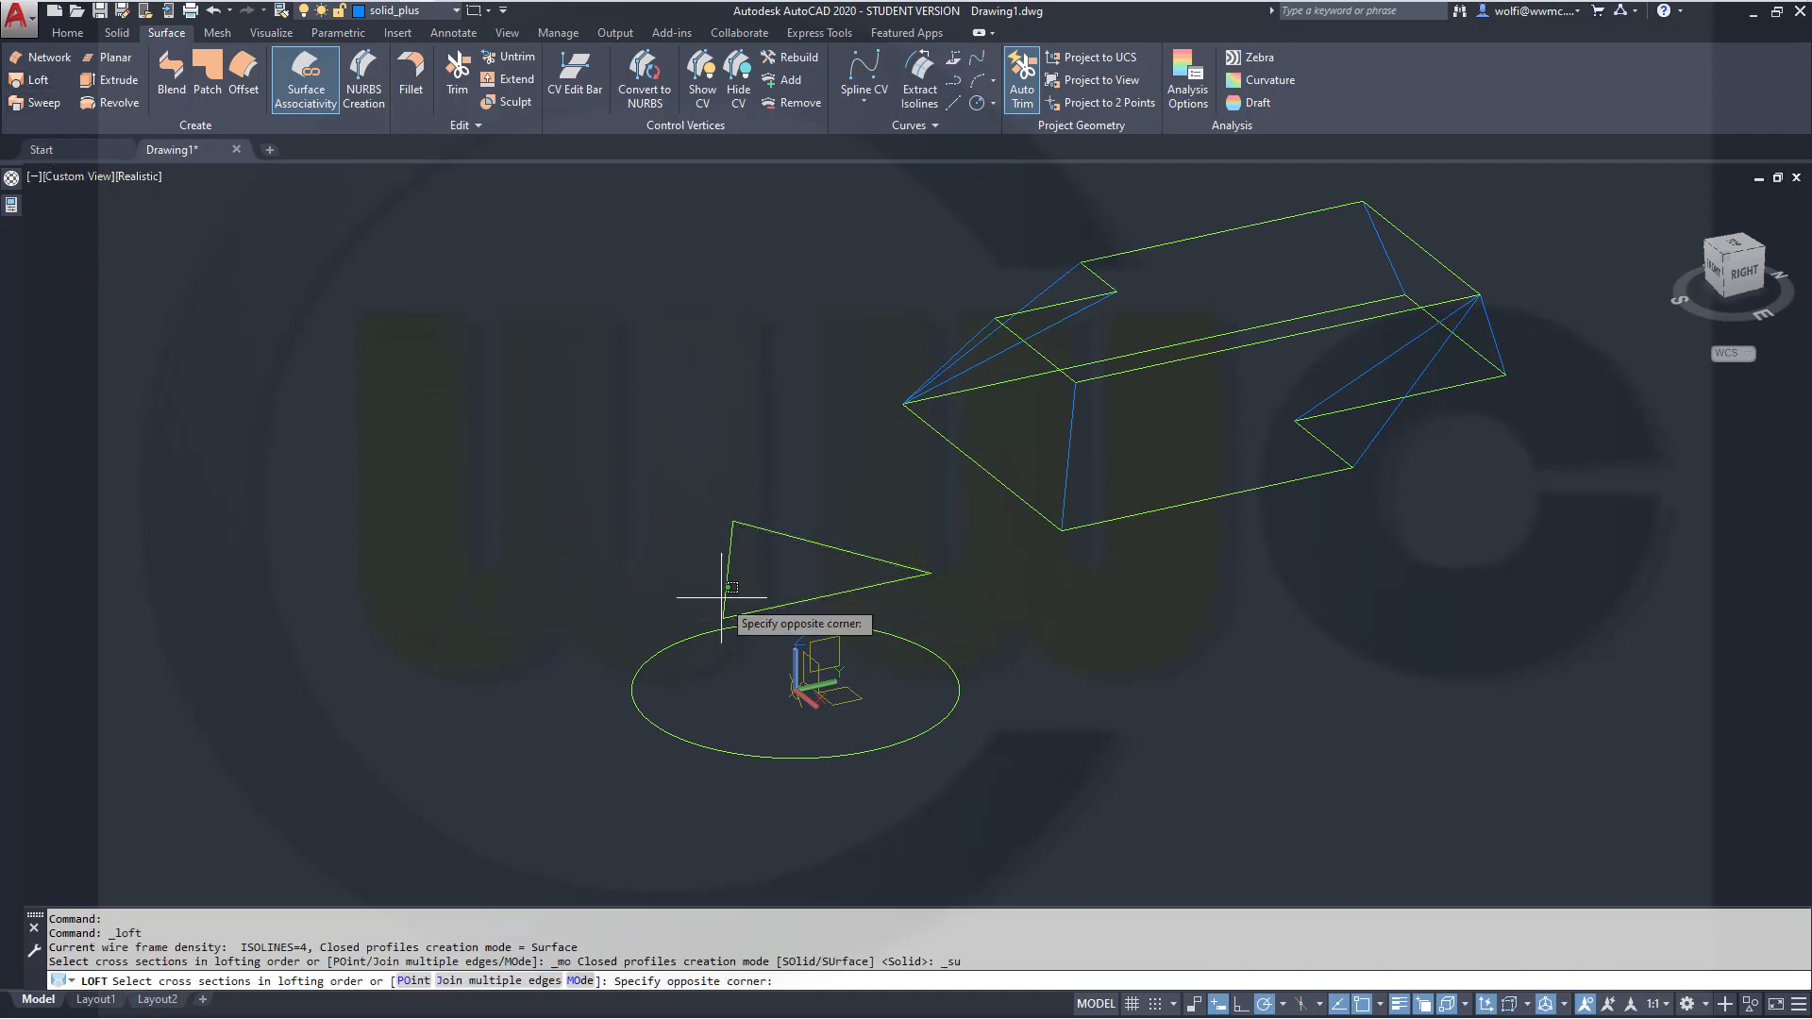
left_click(729, 577)
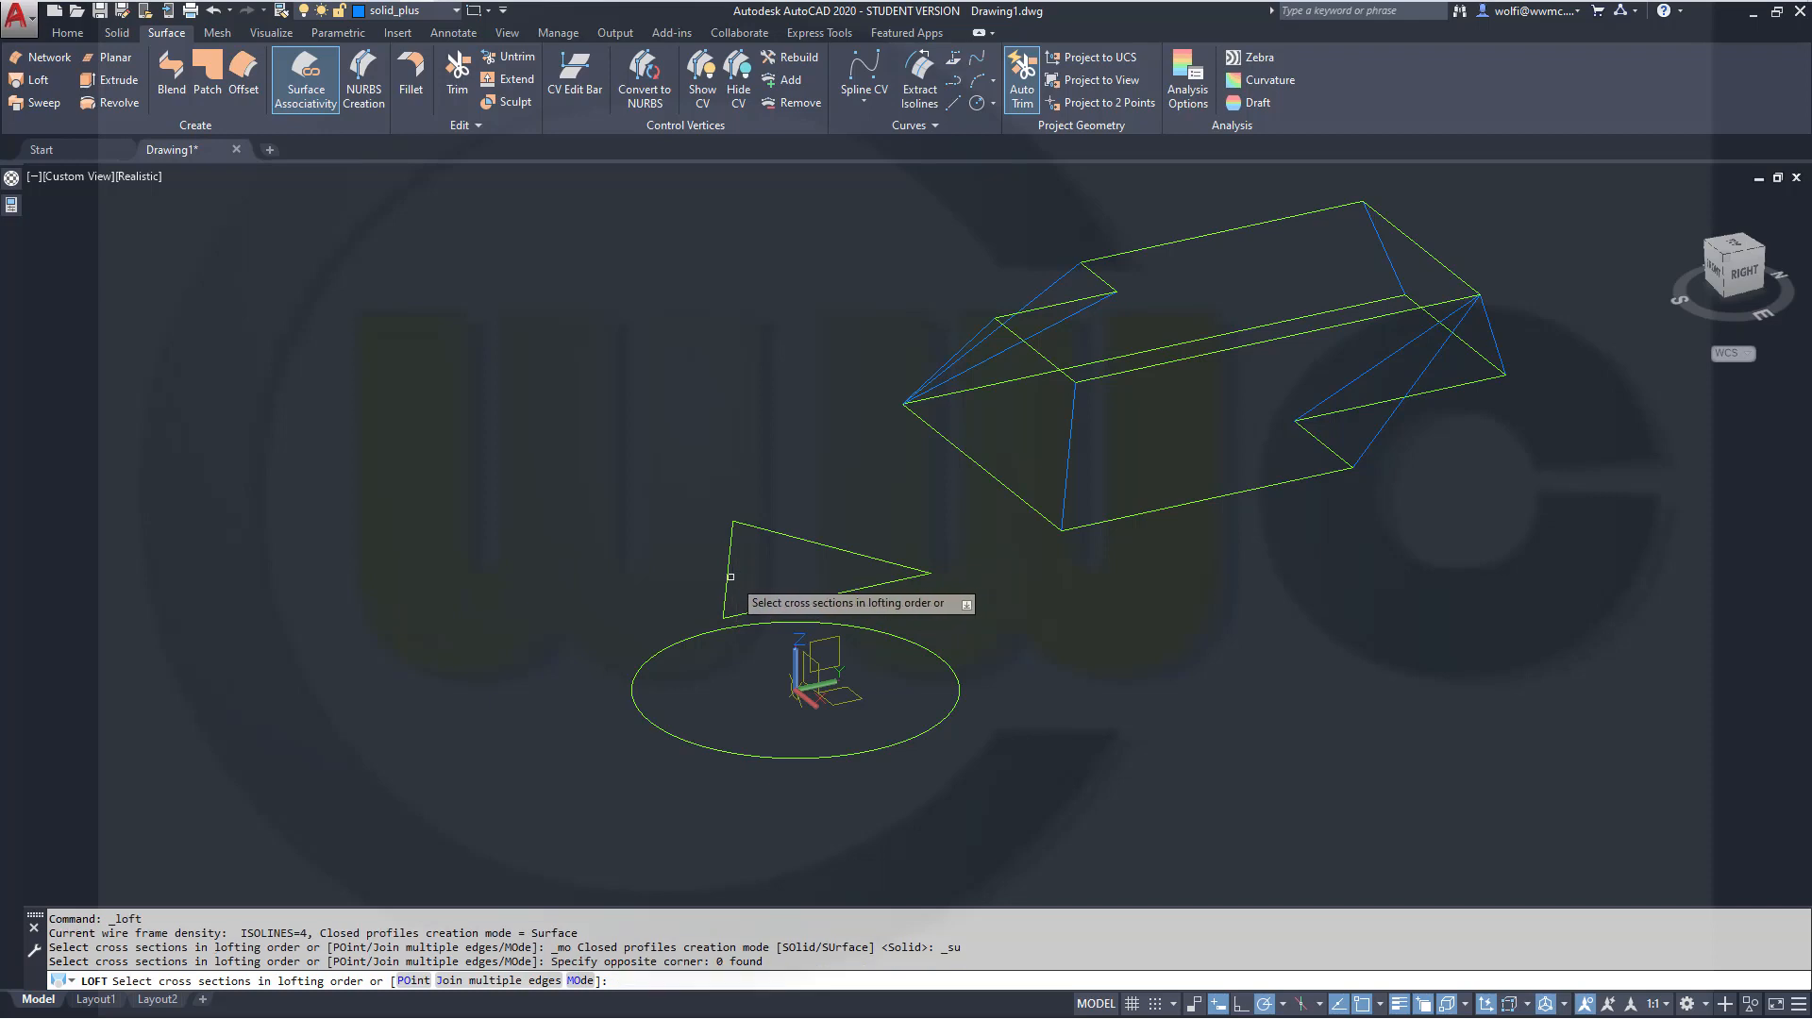
left_click(810, 567)
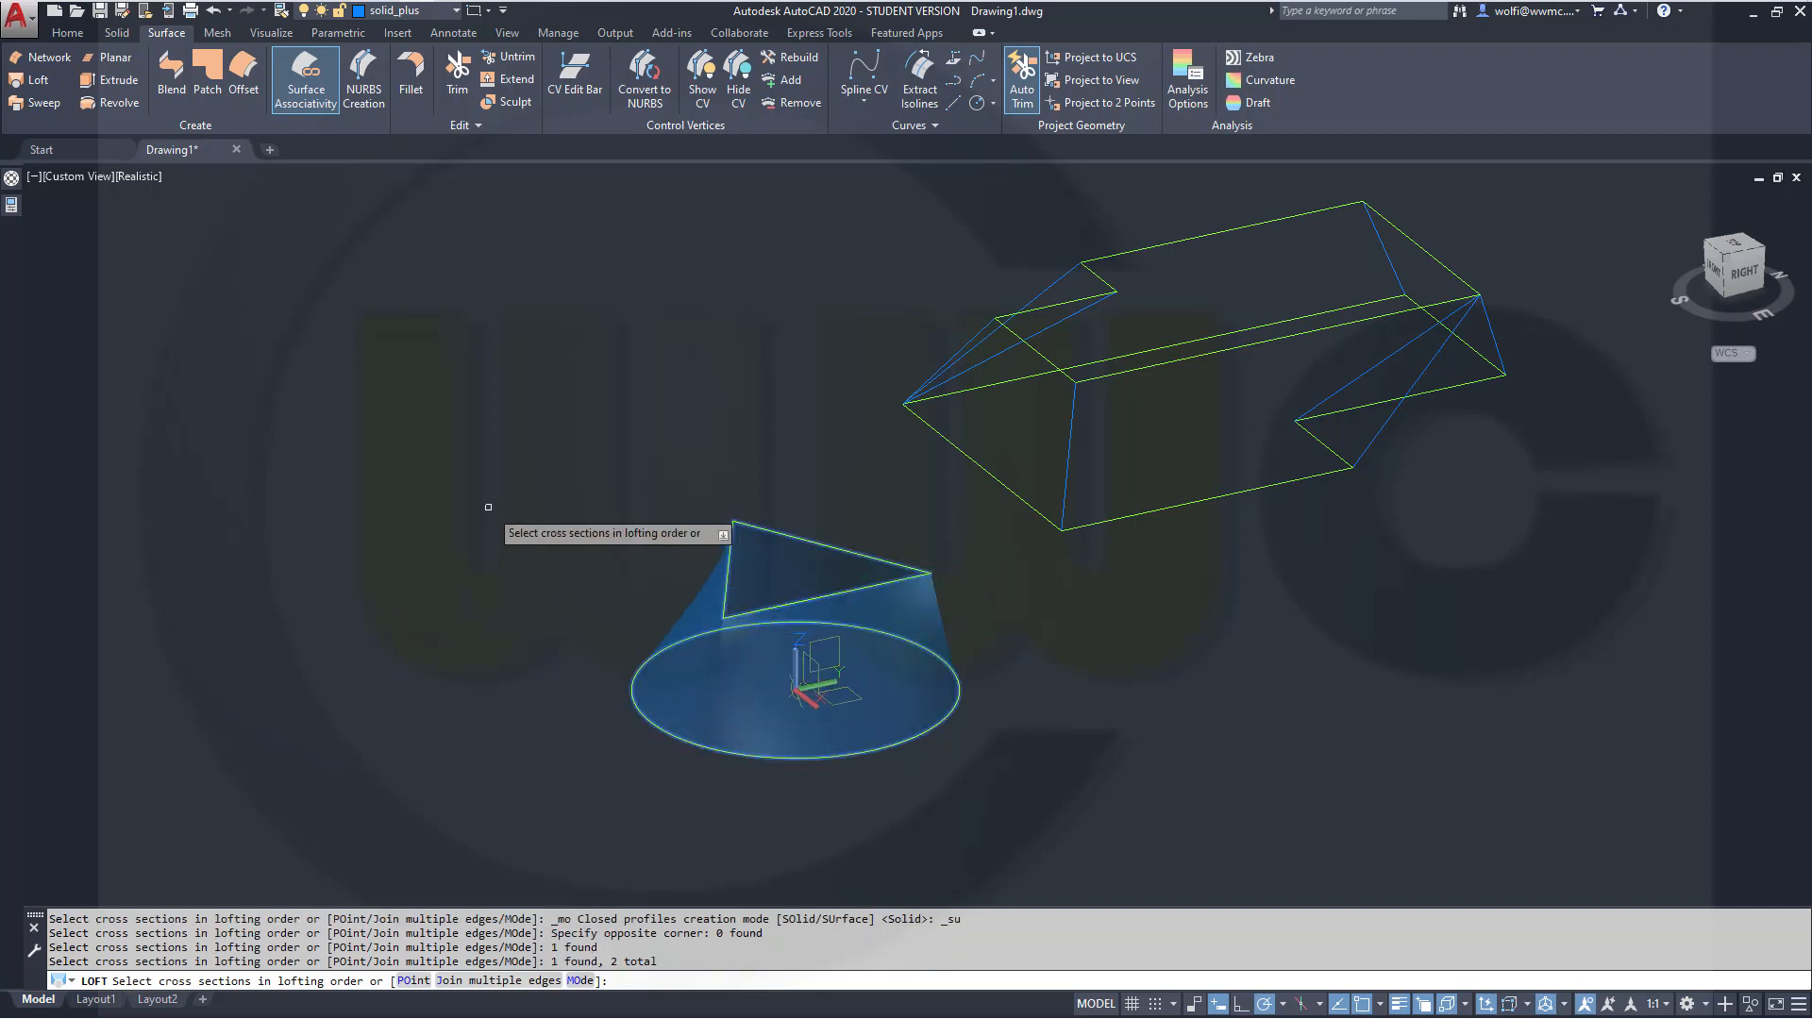
mouse_move(471, 479)
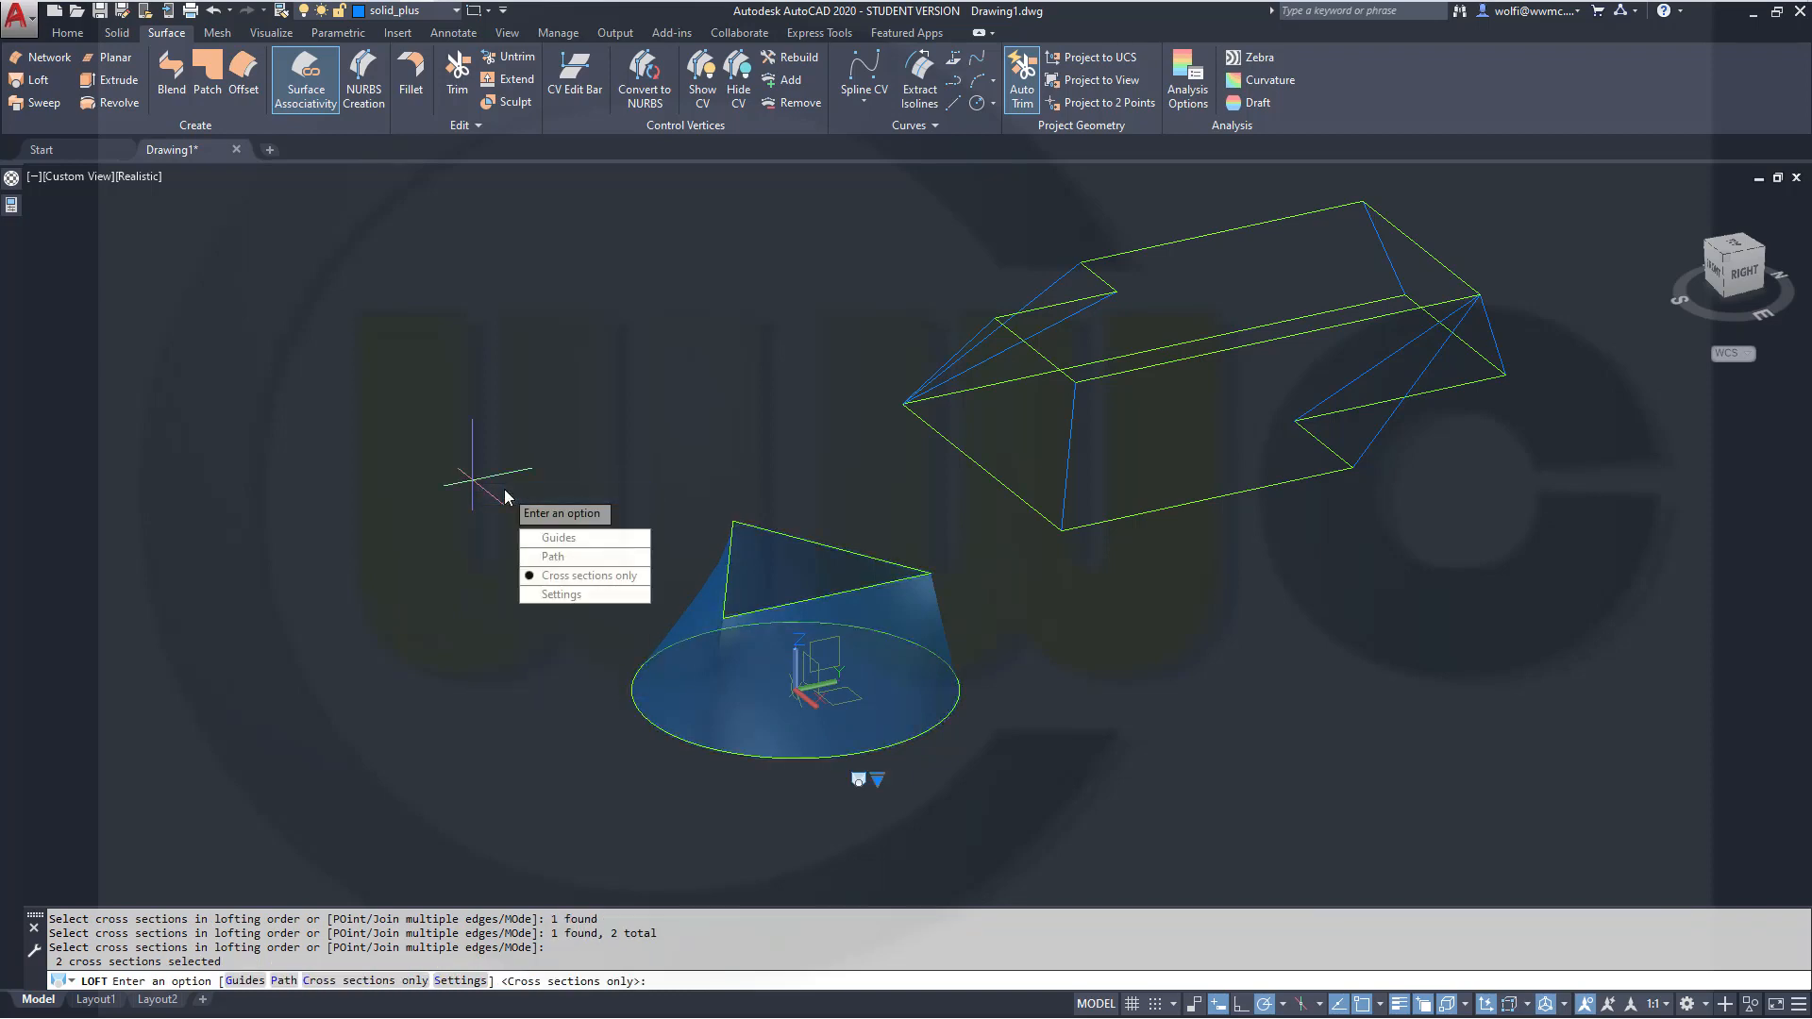
mouse_move(558, 538)
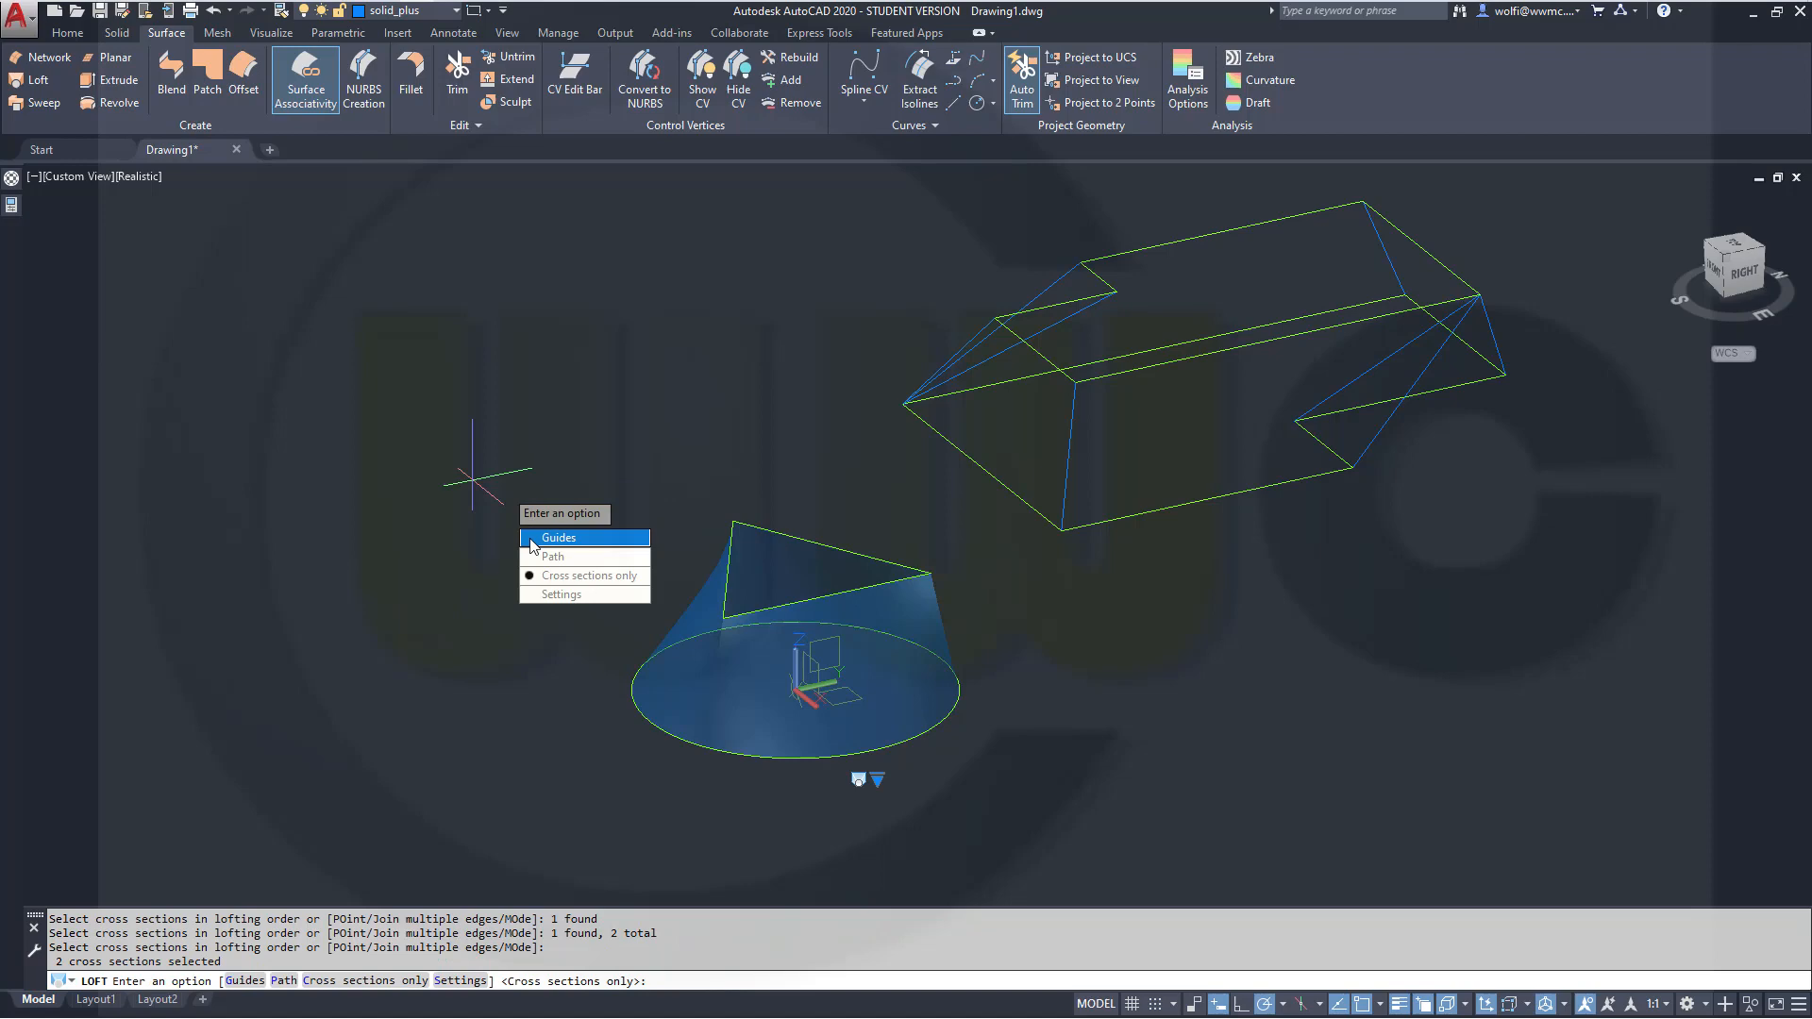
left_click(591, 576)
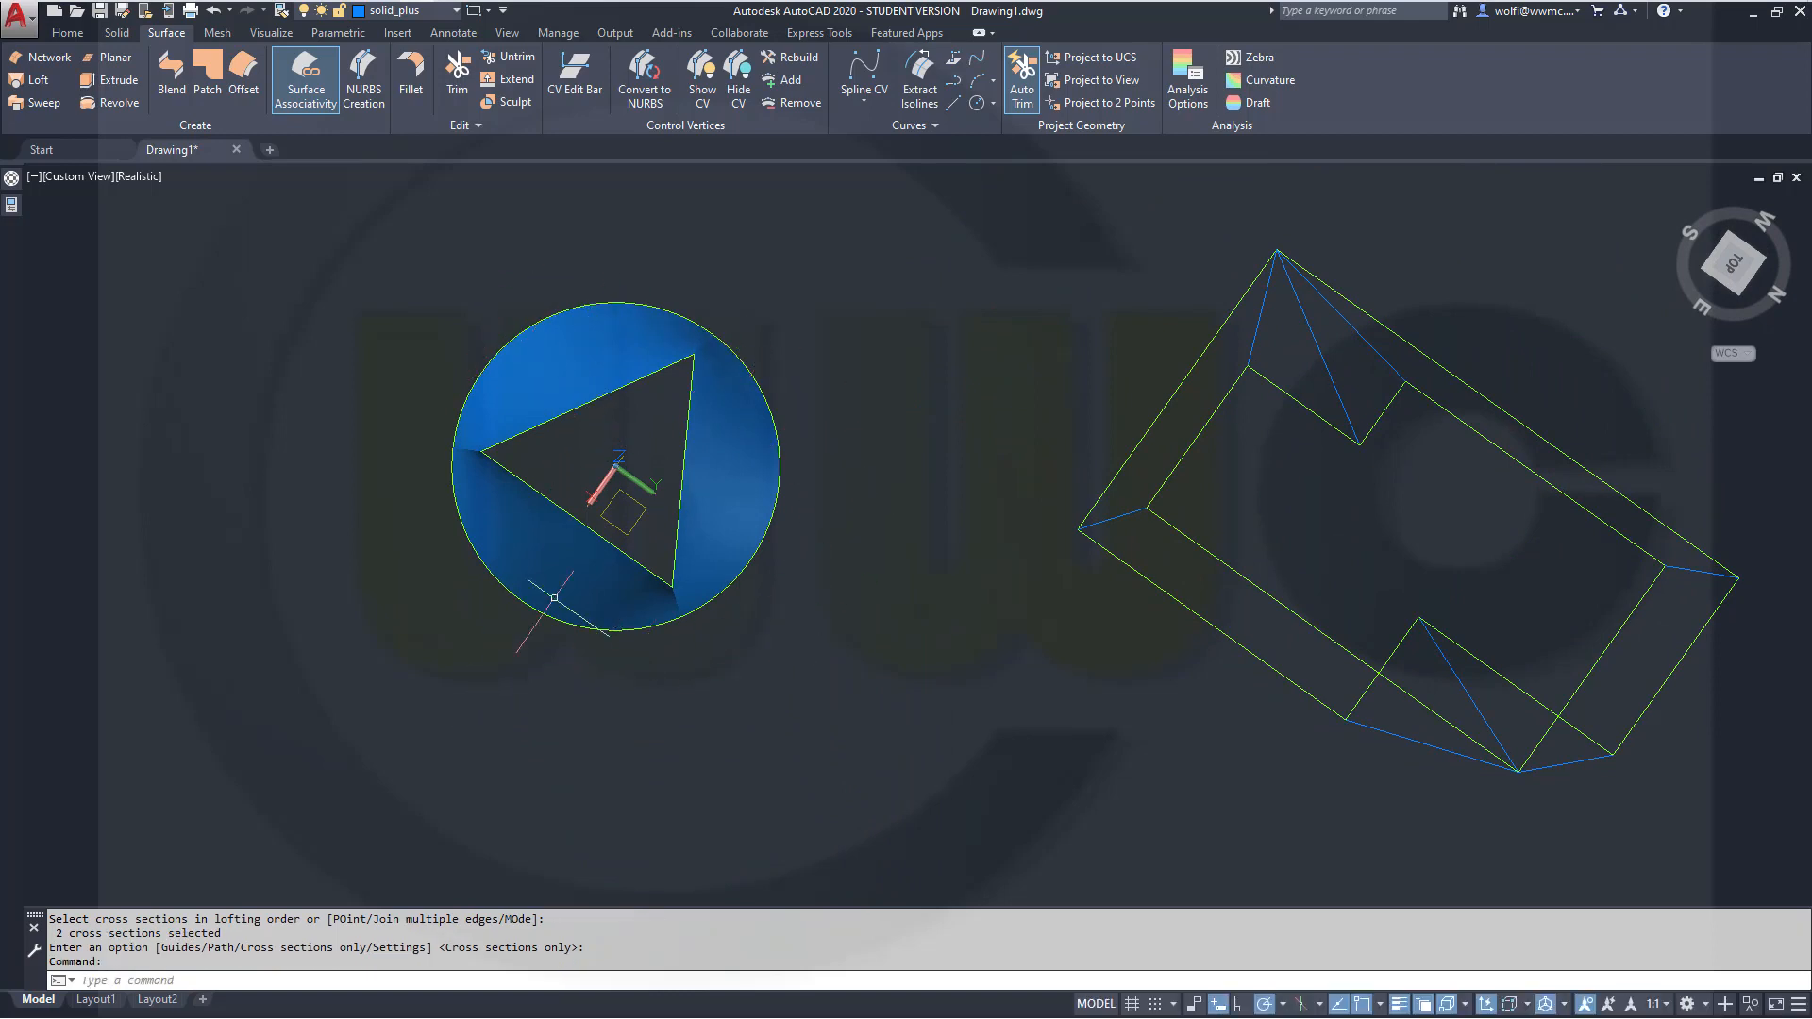
mouse_move(898, 675)
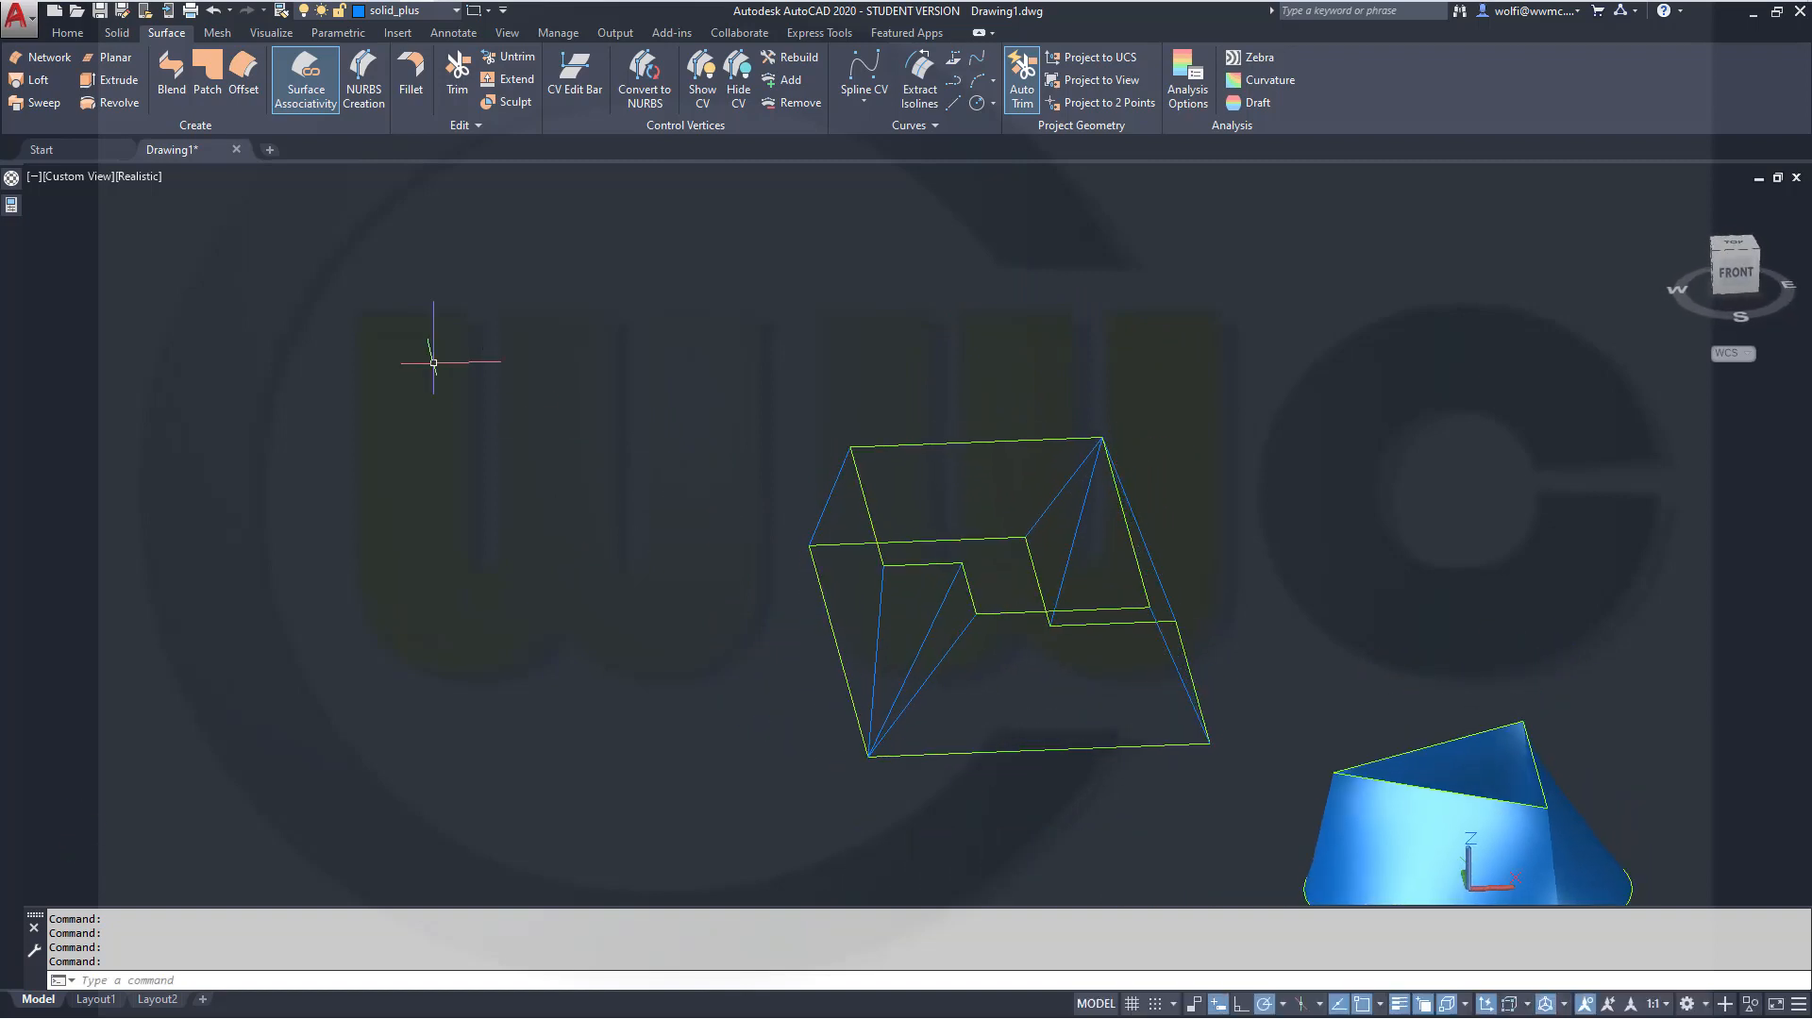
Loft a surface between the two notched rectangular profiles using cross sections only.
left_click(37, 79)
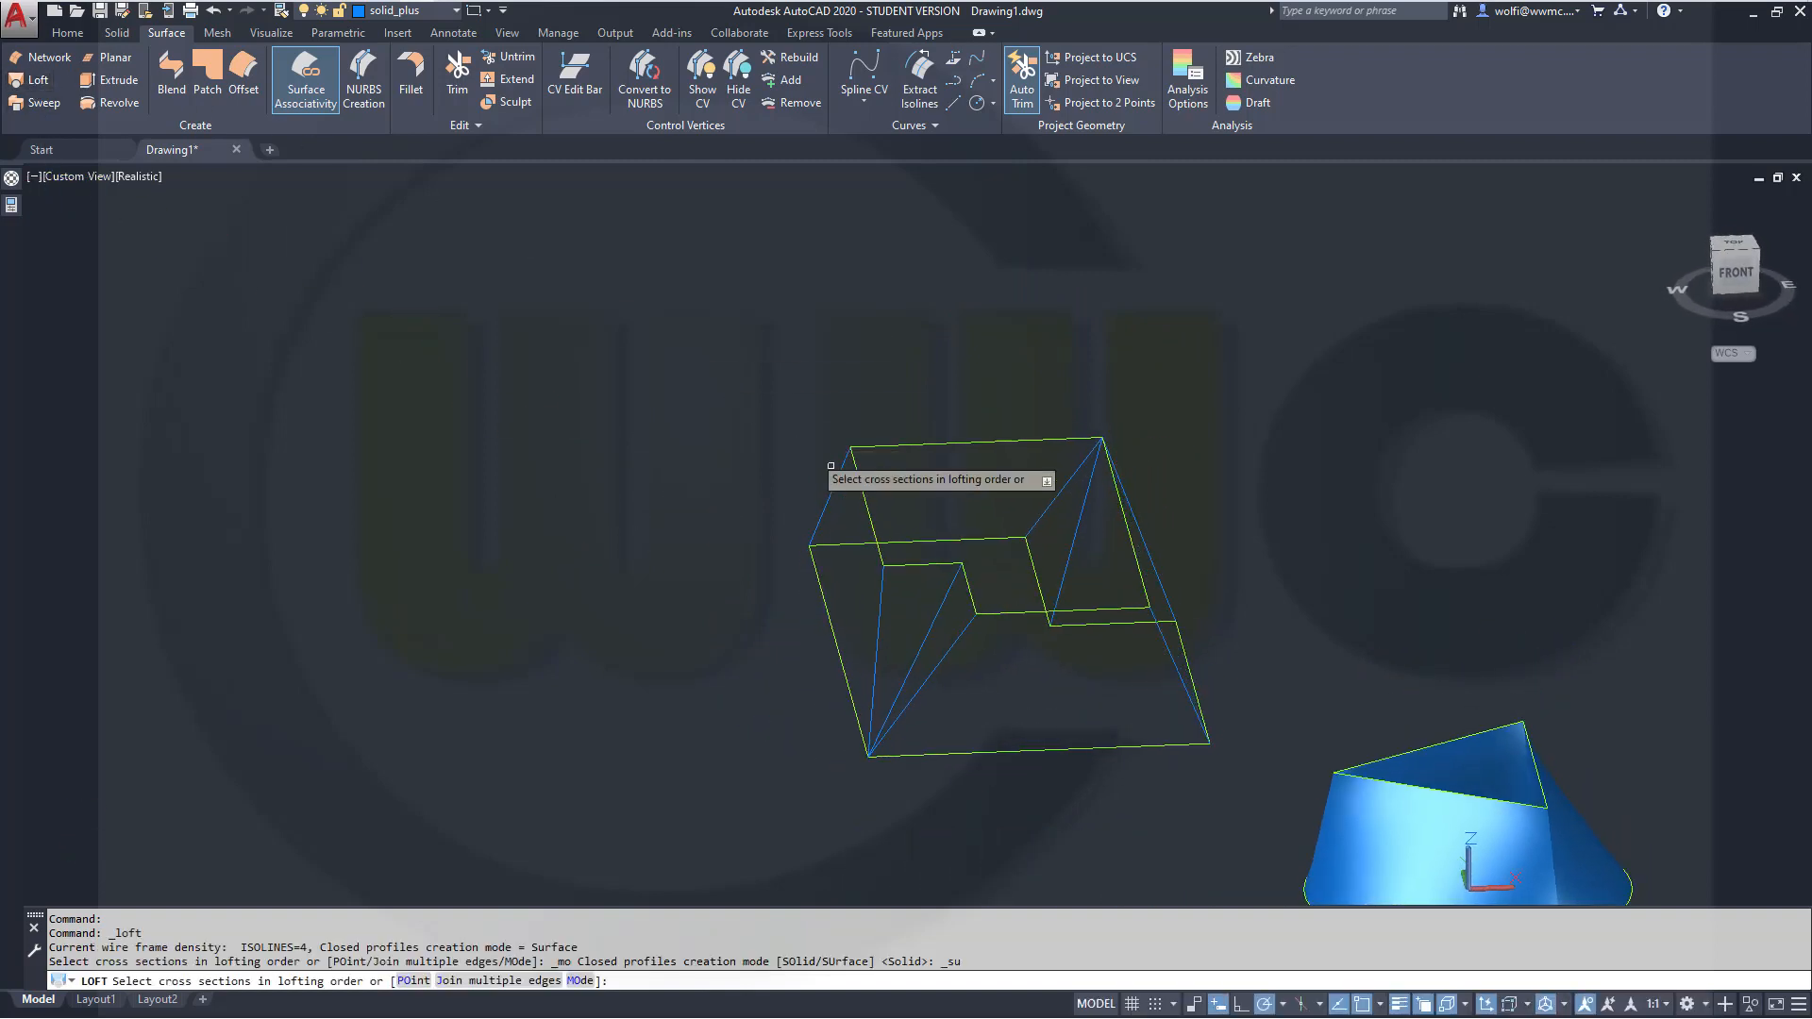
left_click(1017, 442)
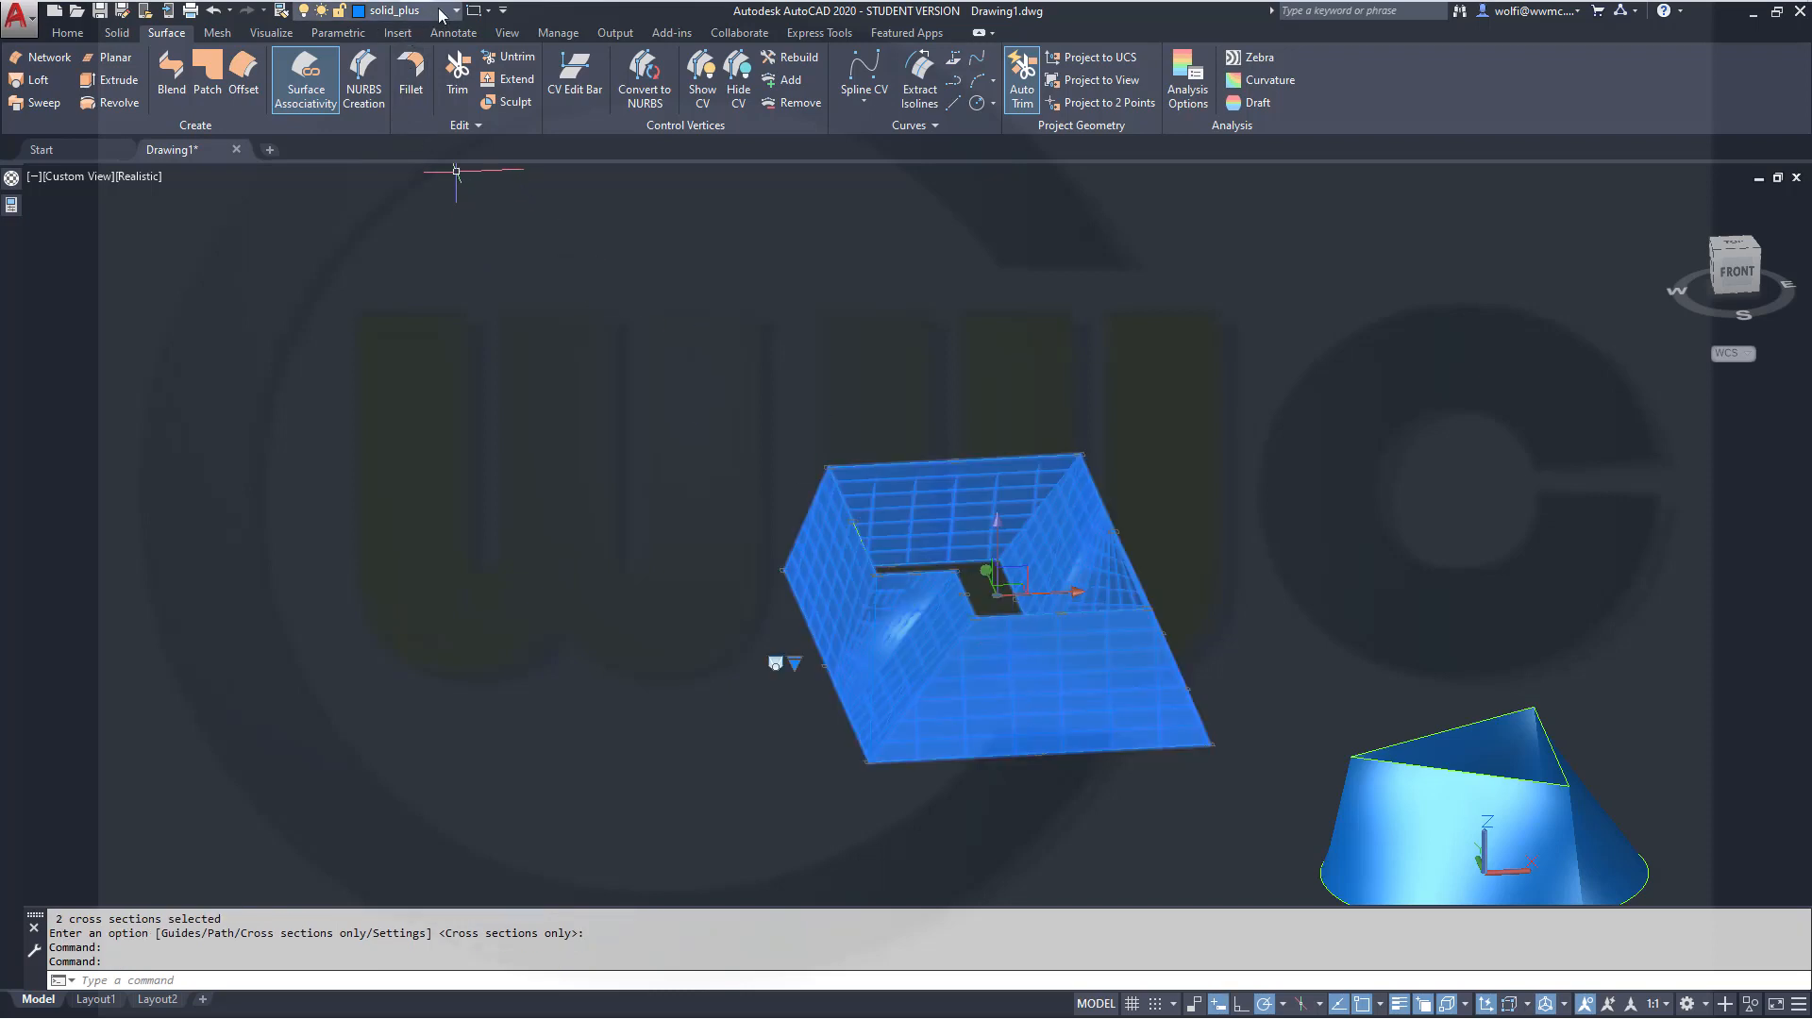
Erase the hollow frame loft so only the notched wireframe profiles remain beside the cone.
left_click(451, 11)
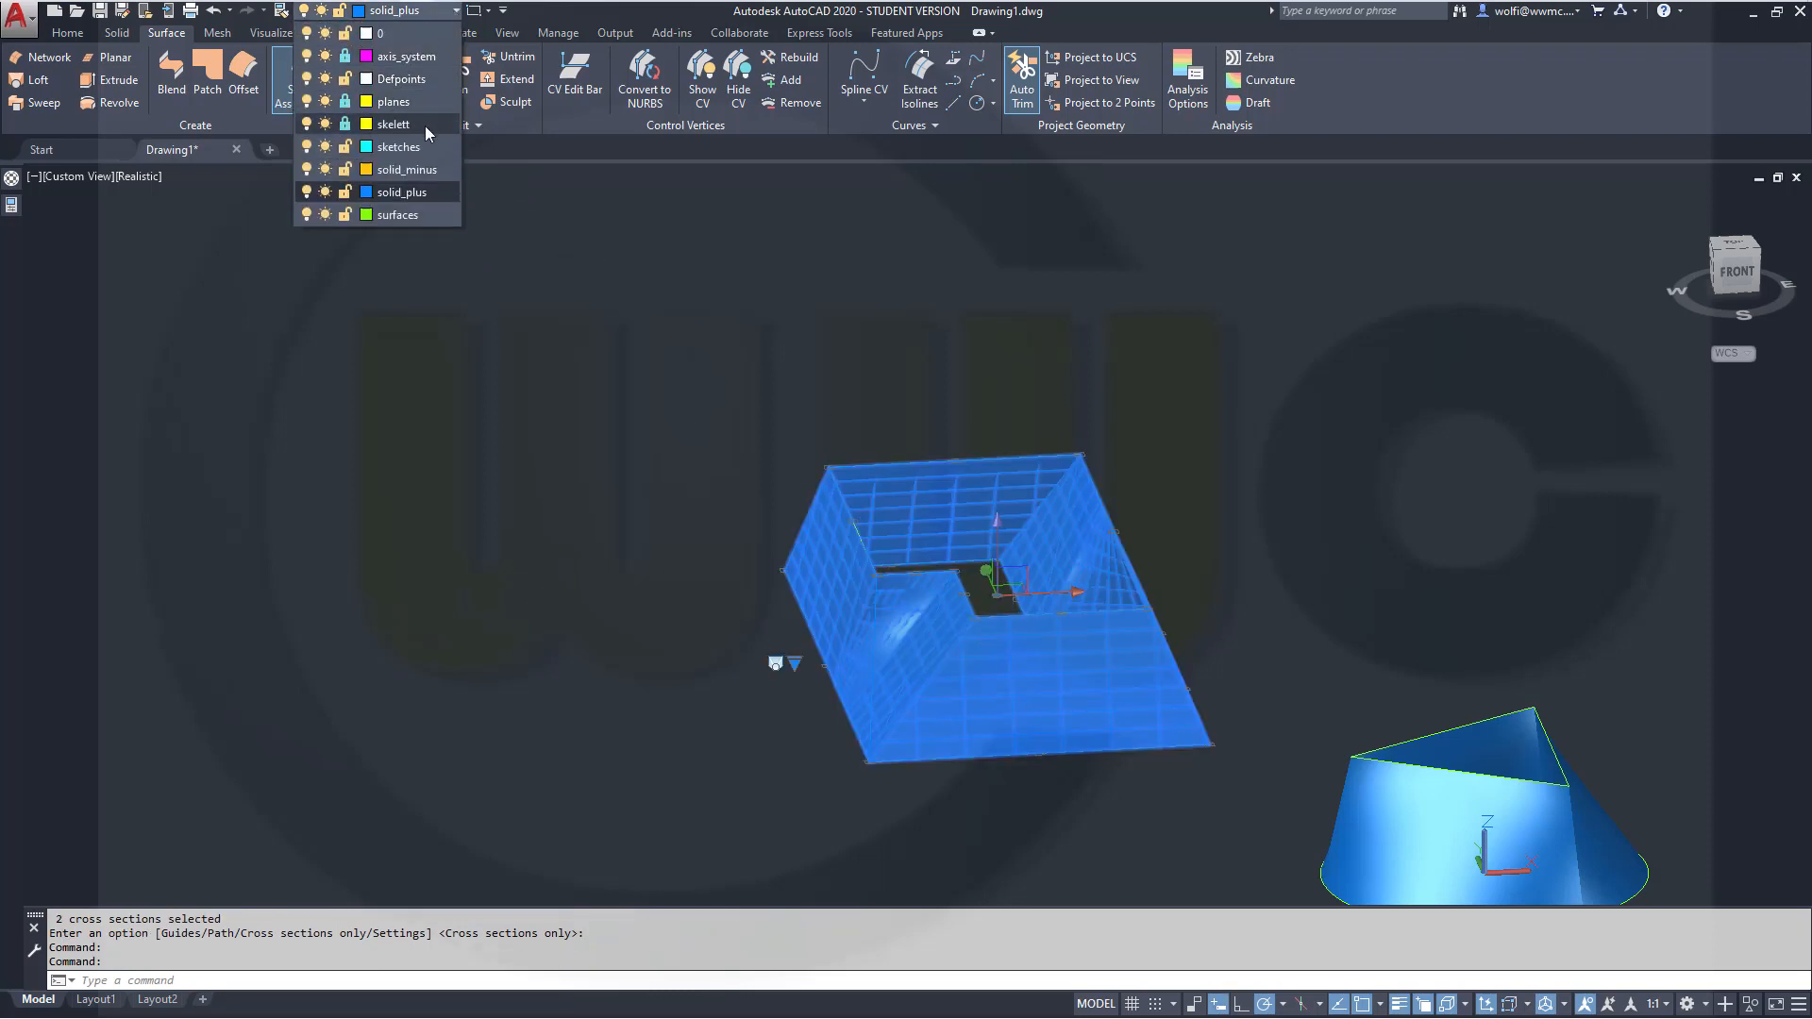
left_click(398, 215)
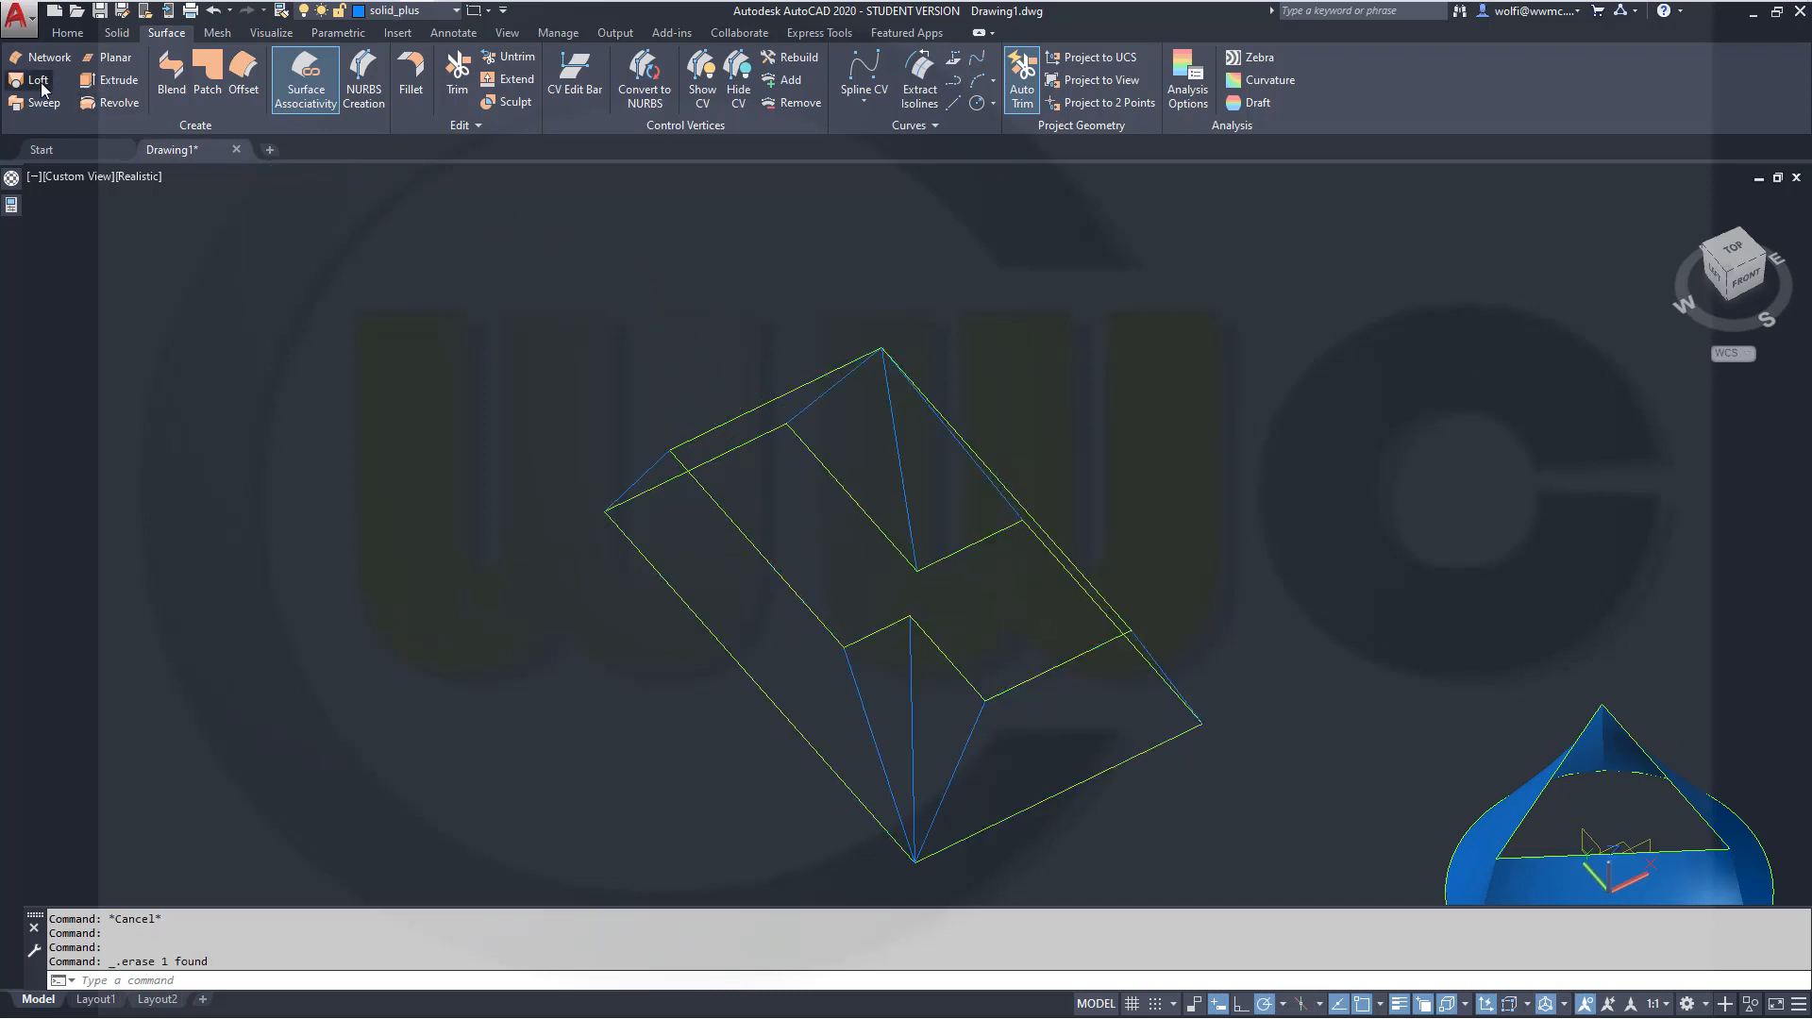
Start a new loft with both notched profiles as cross sections and choose the Guides option.
left_click(36, 79)
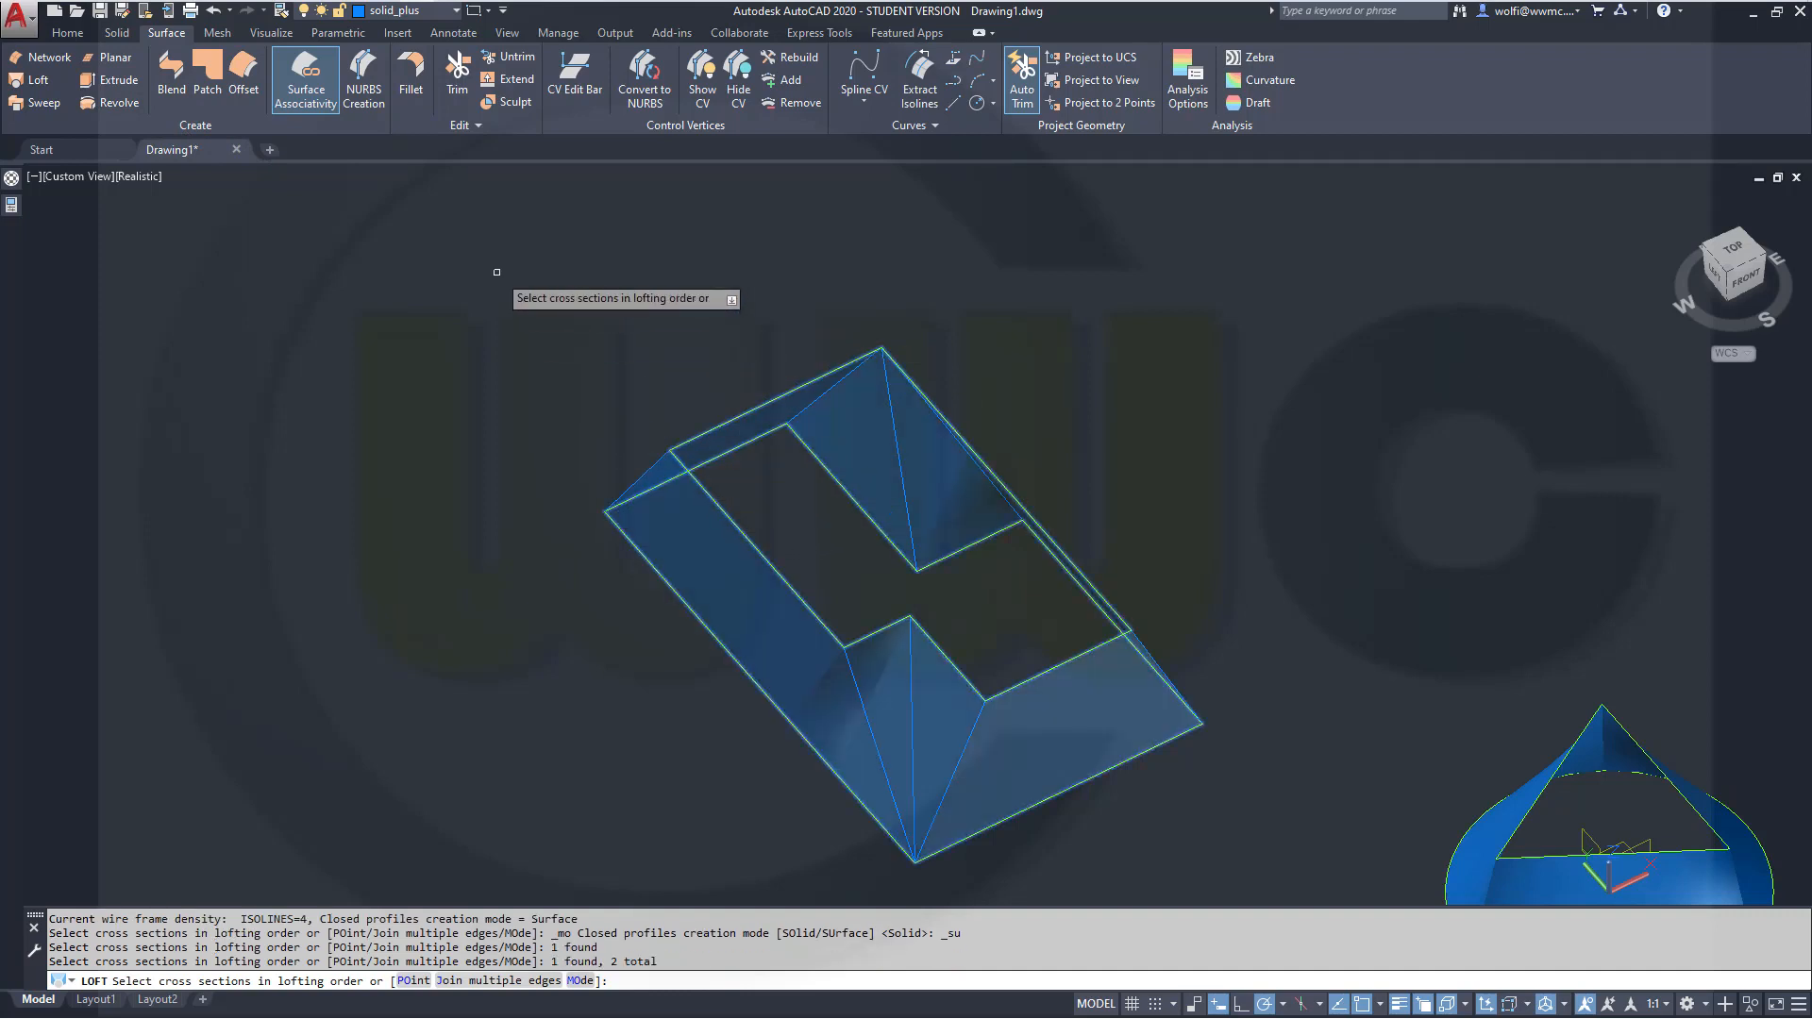
right_click(498, 278)
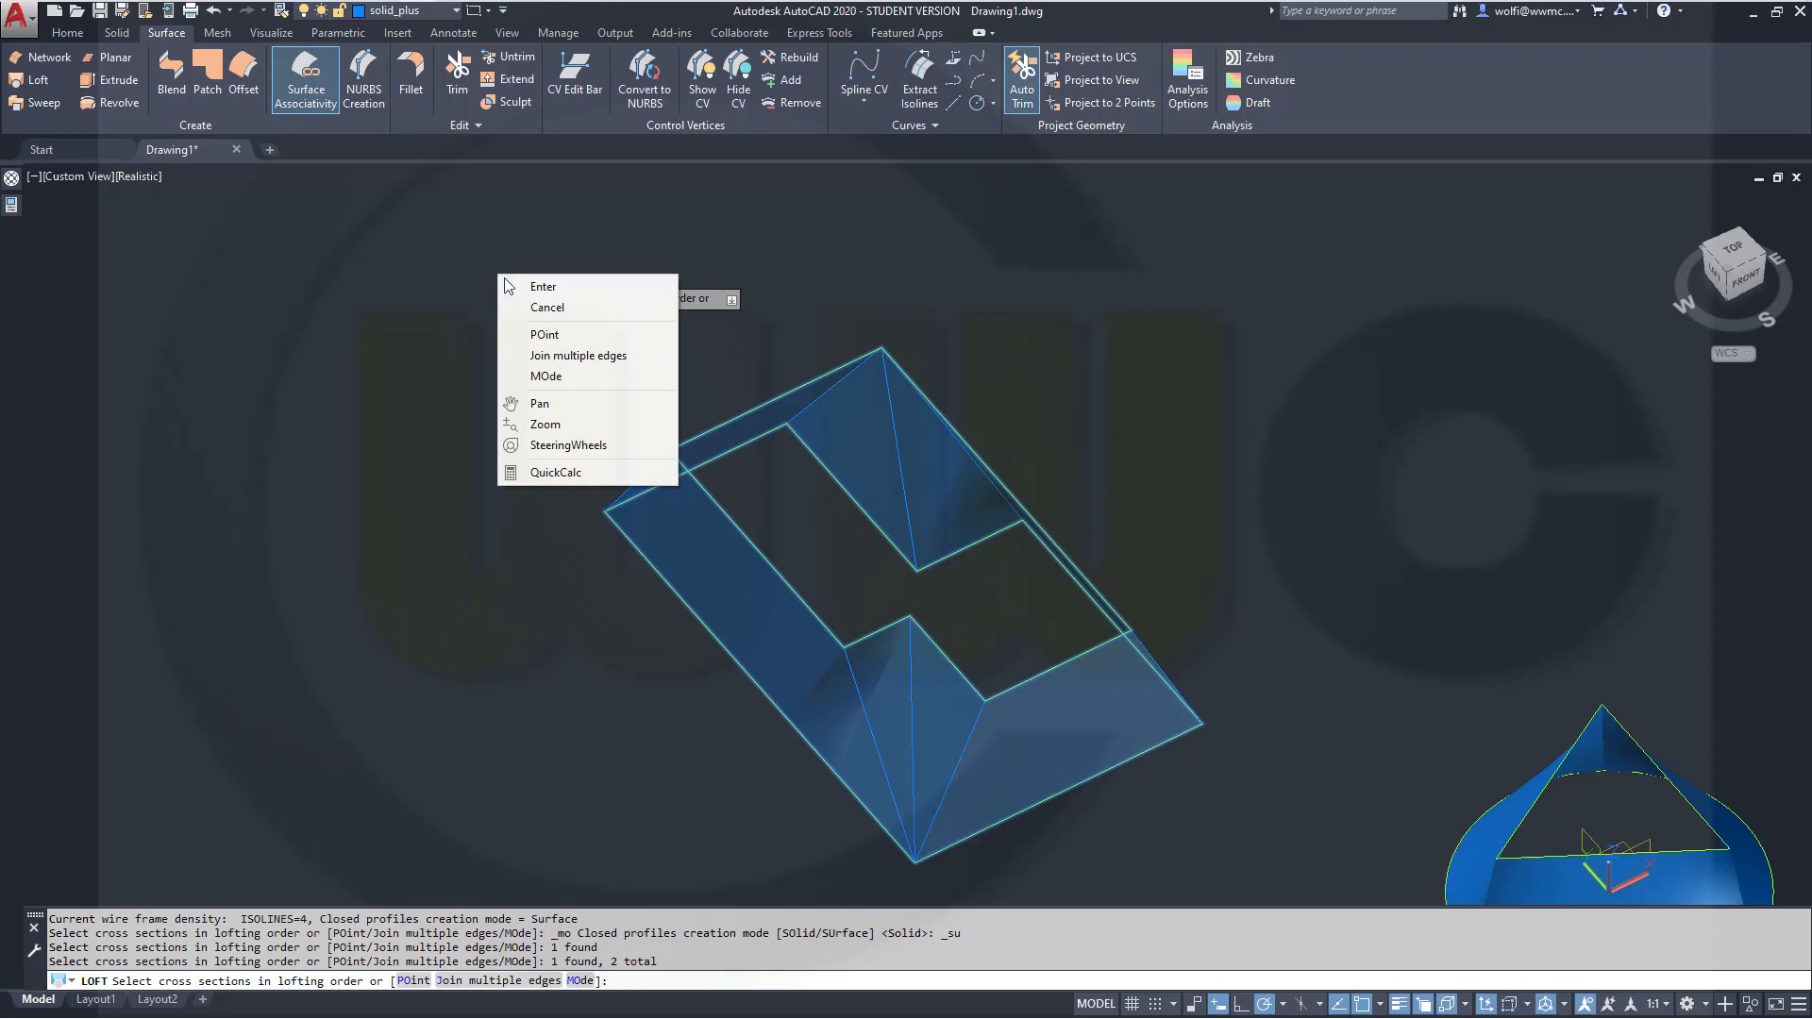
left_click(542, 287)
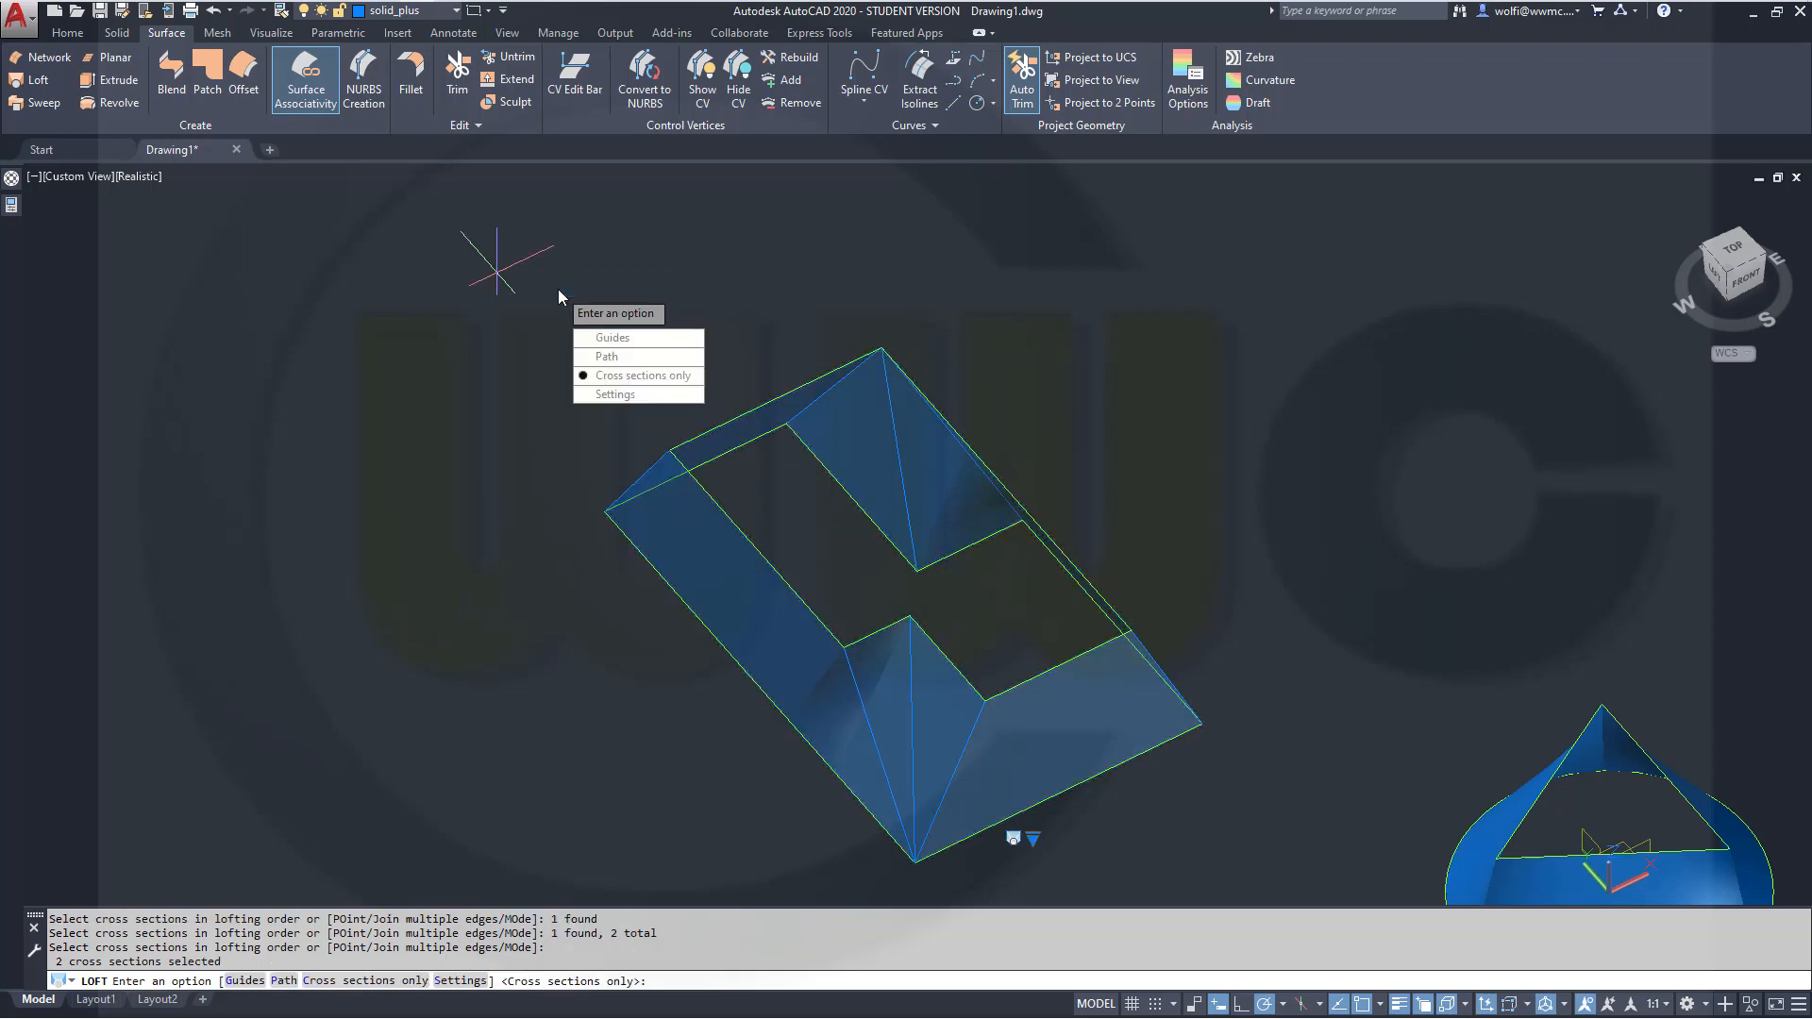
left_click(611, 338)
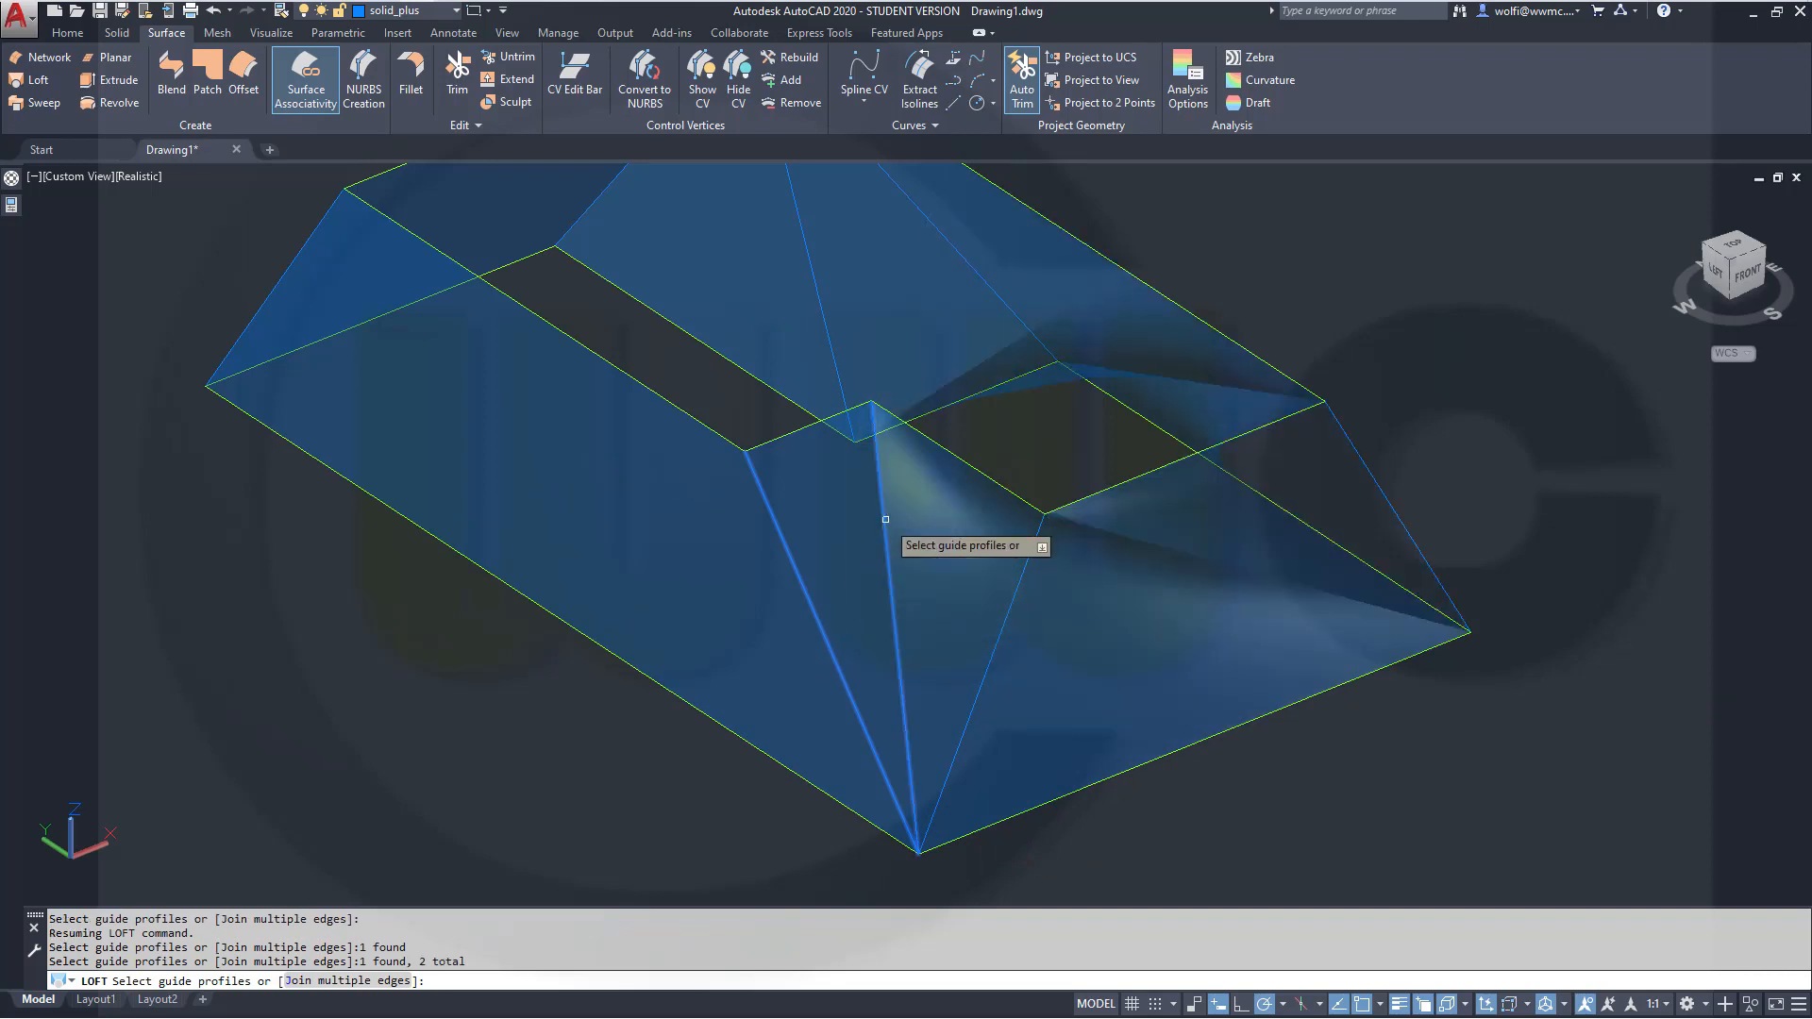
mouse_move(936, 699)
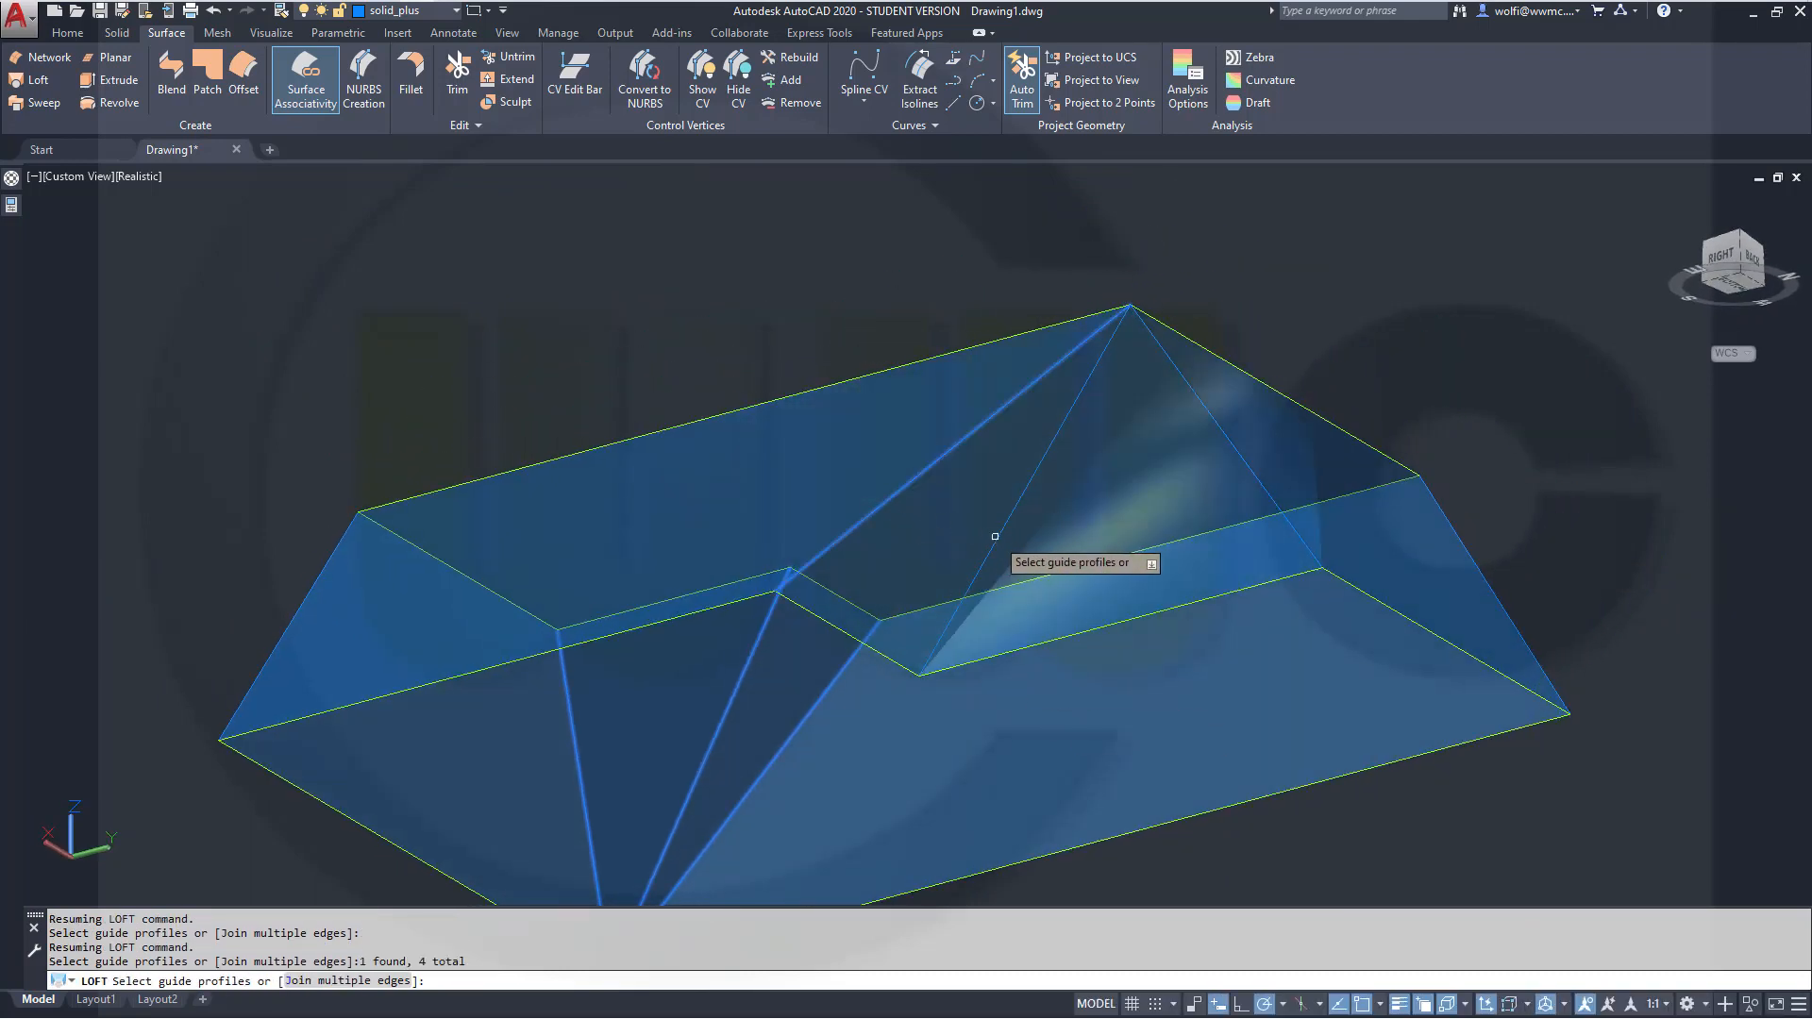
Add the last connecting lines as guides and build the six-guide lofted box surface.
left_click(1231, 445)
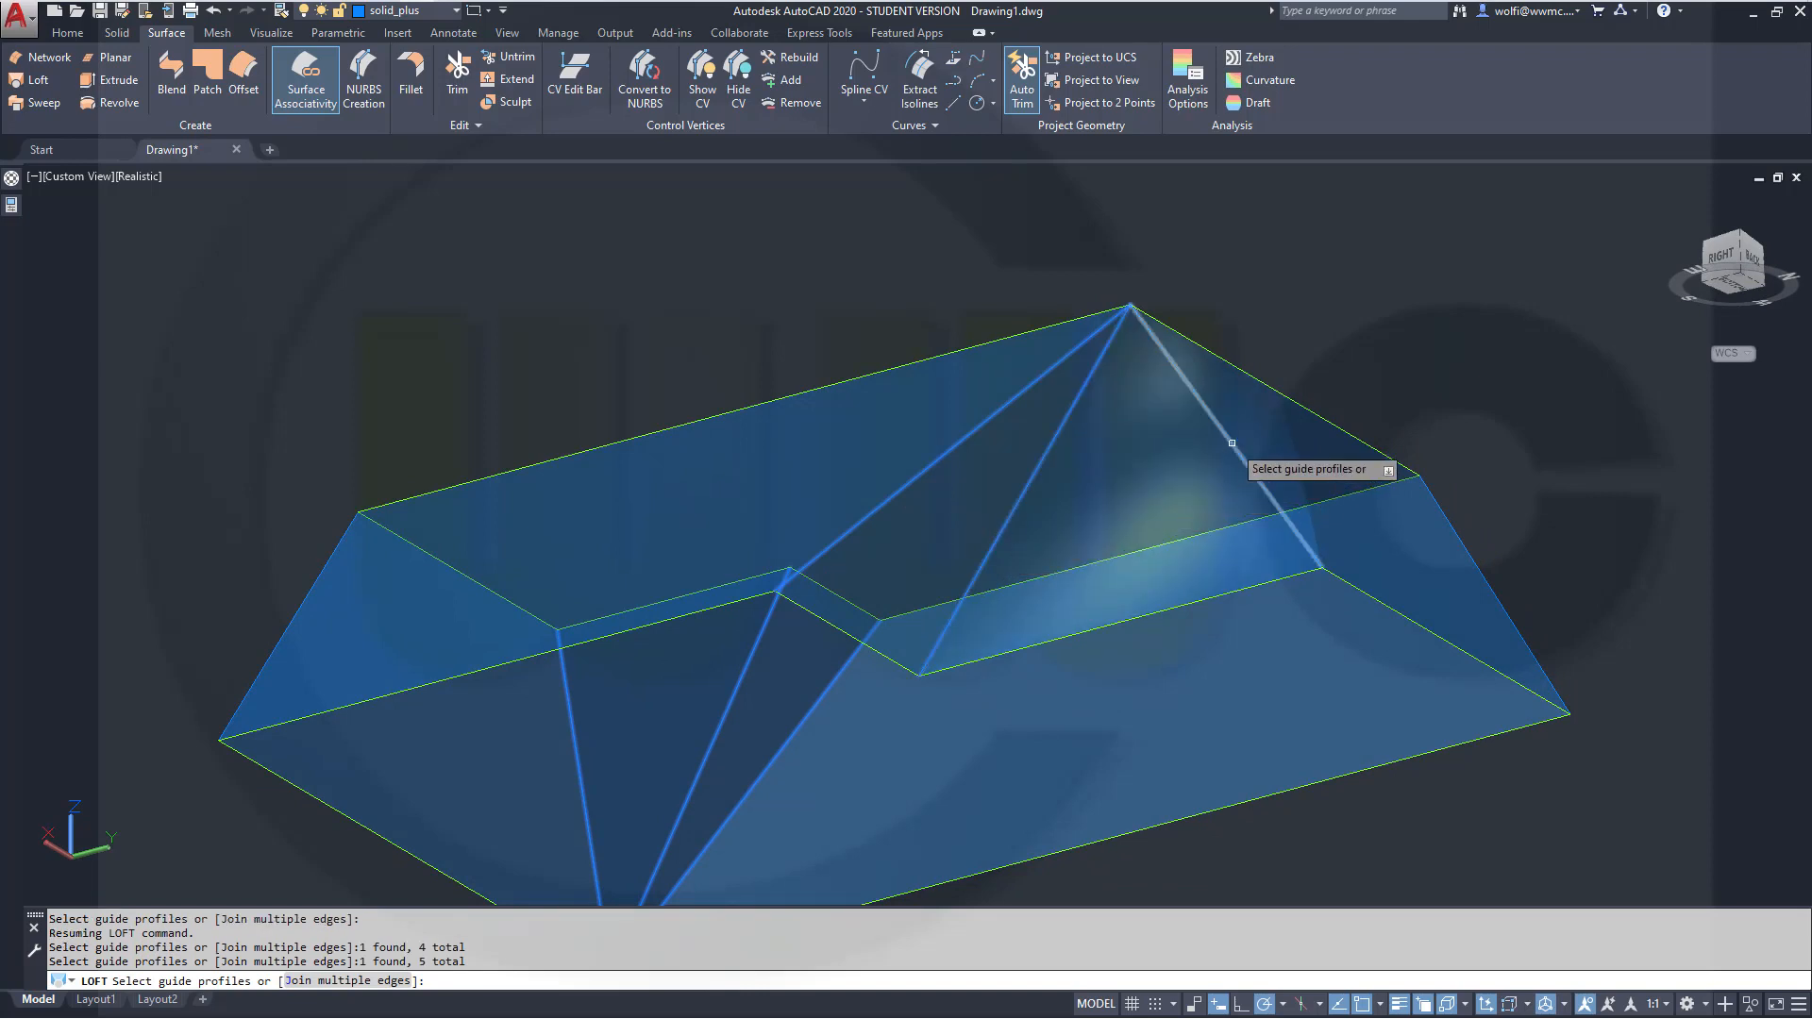
right_click(1230, 442)
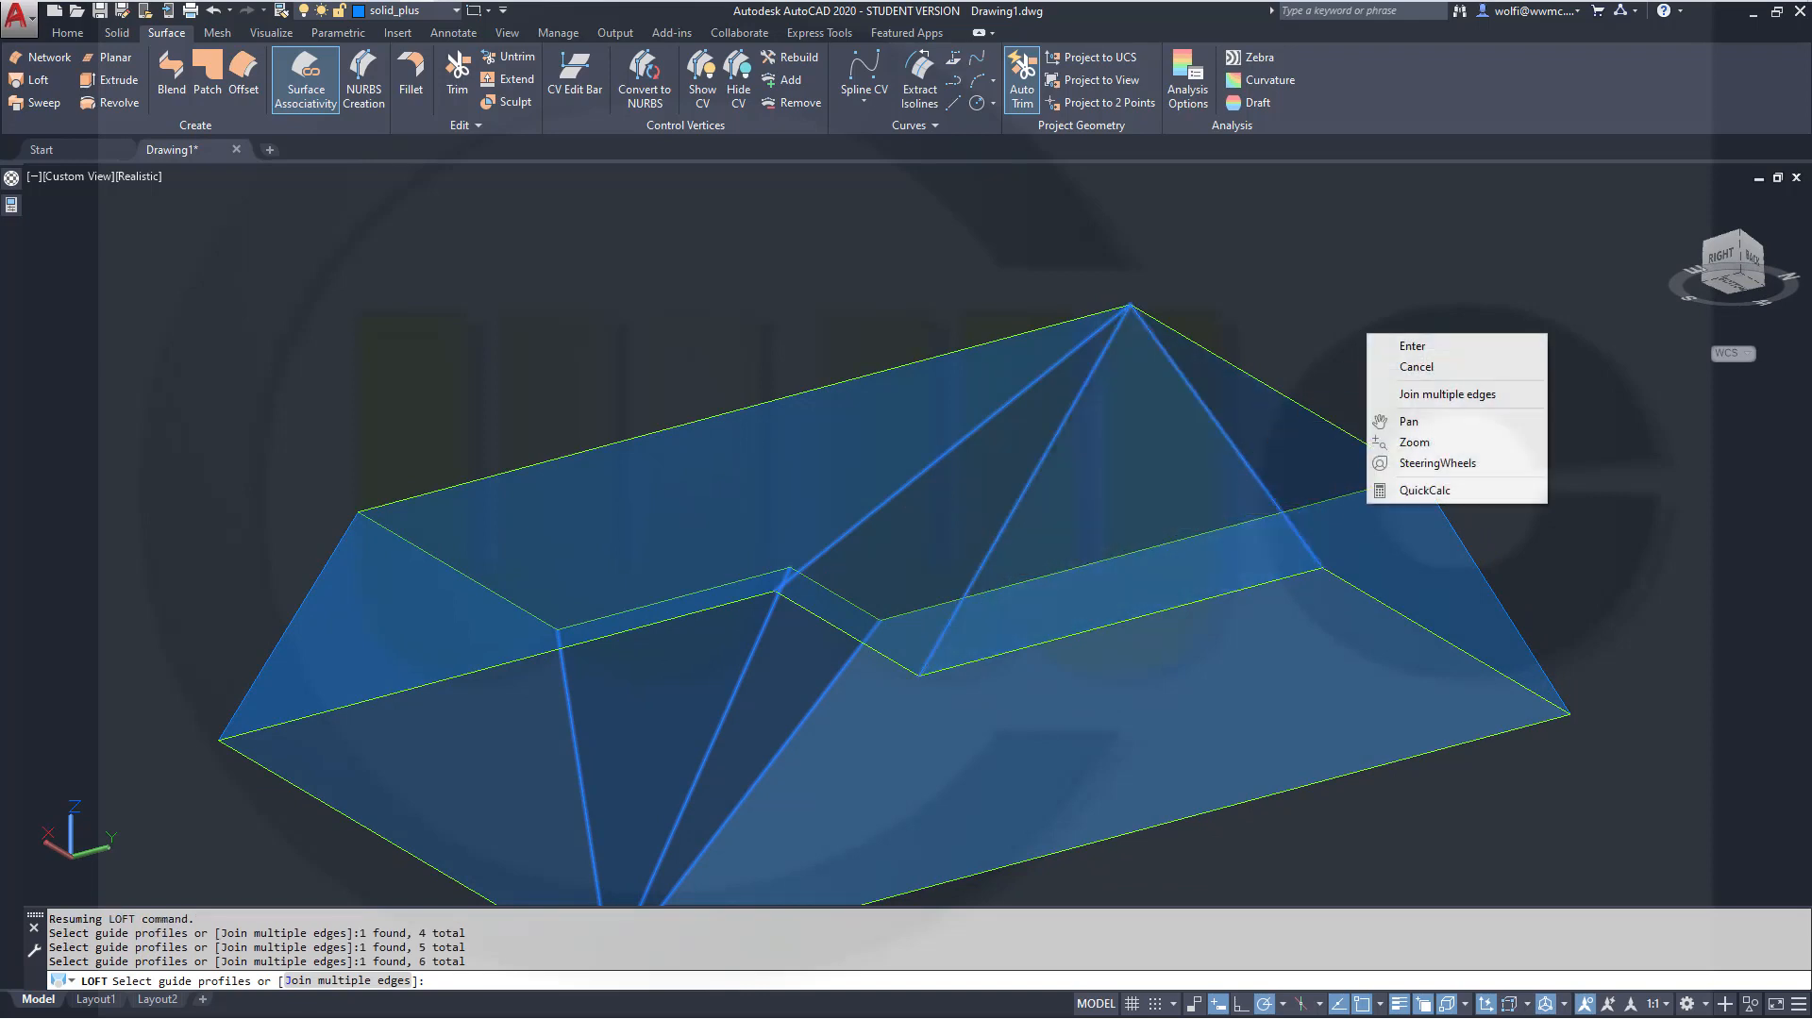
left_click(1412, 346)
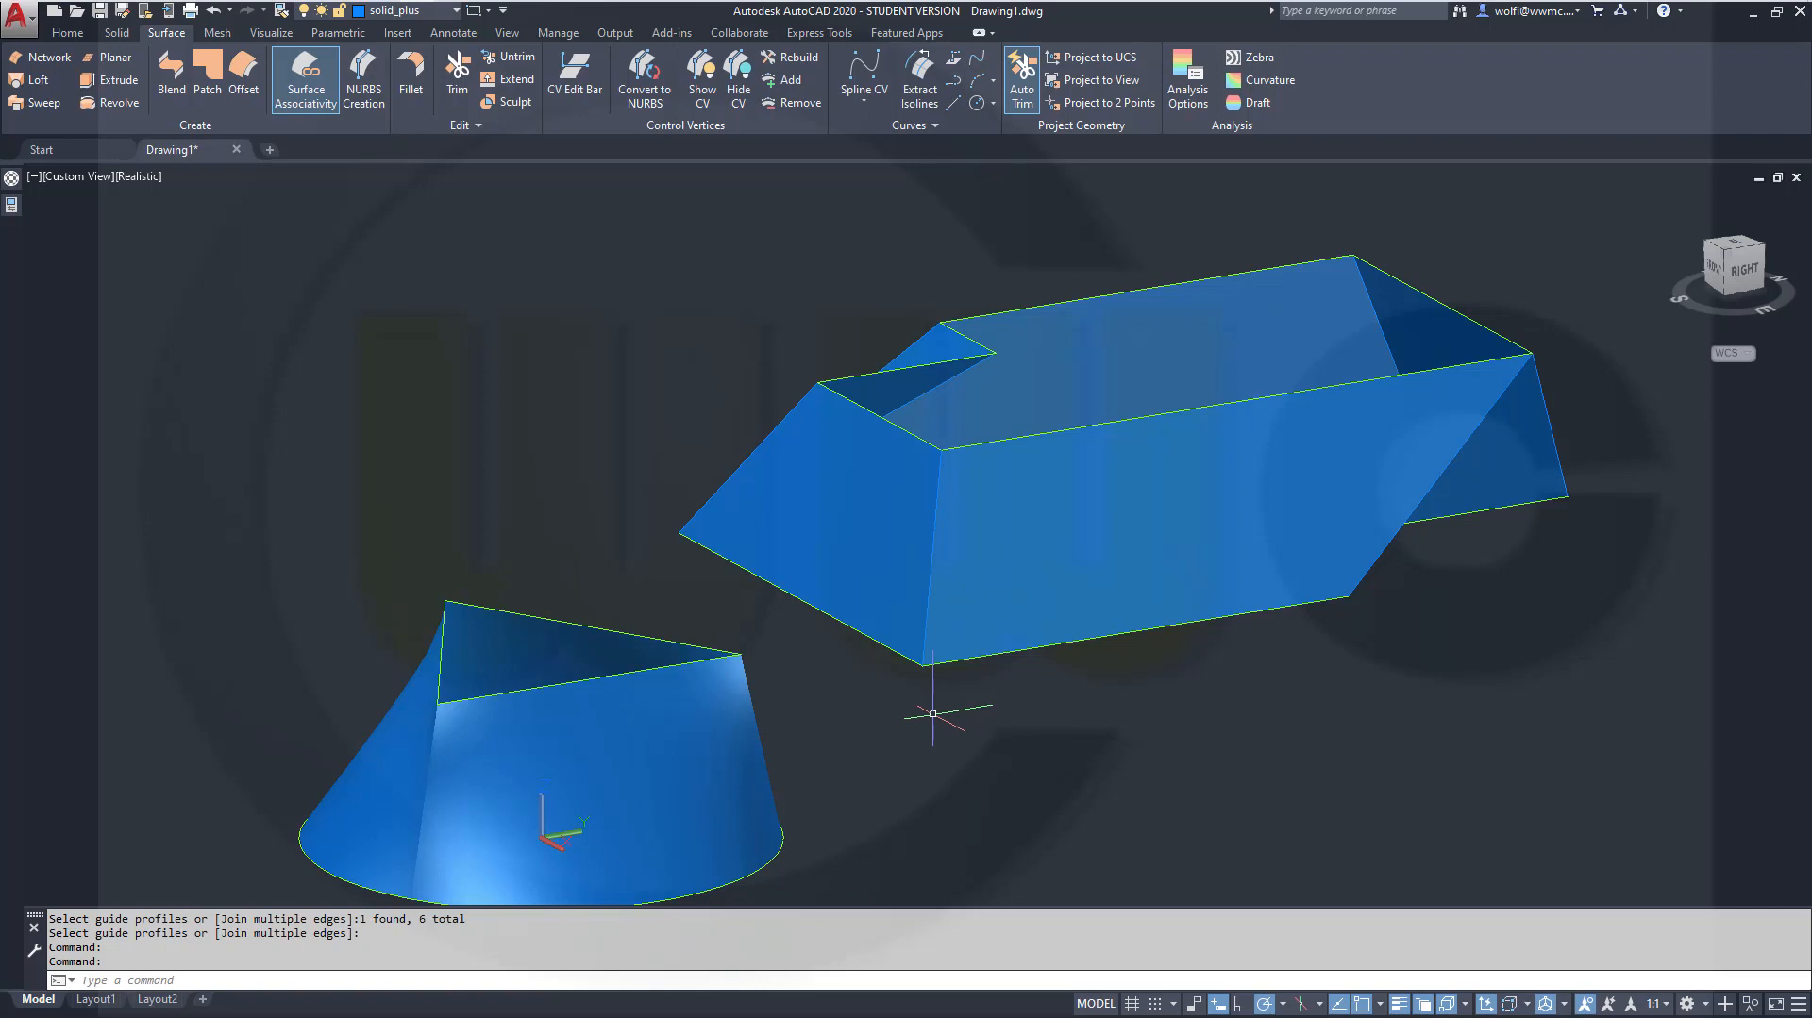
mouse_move(936, 696)
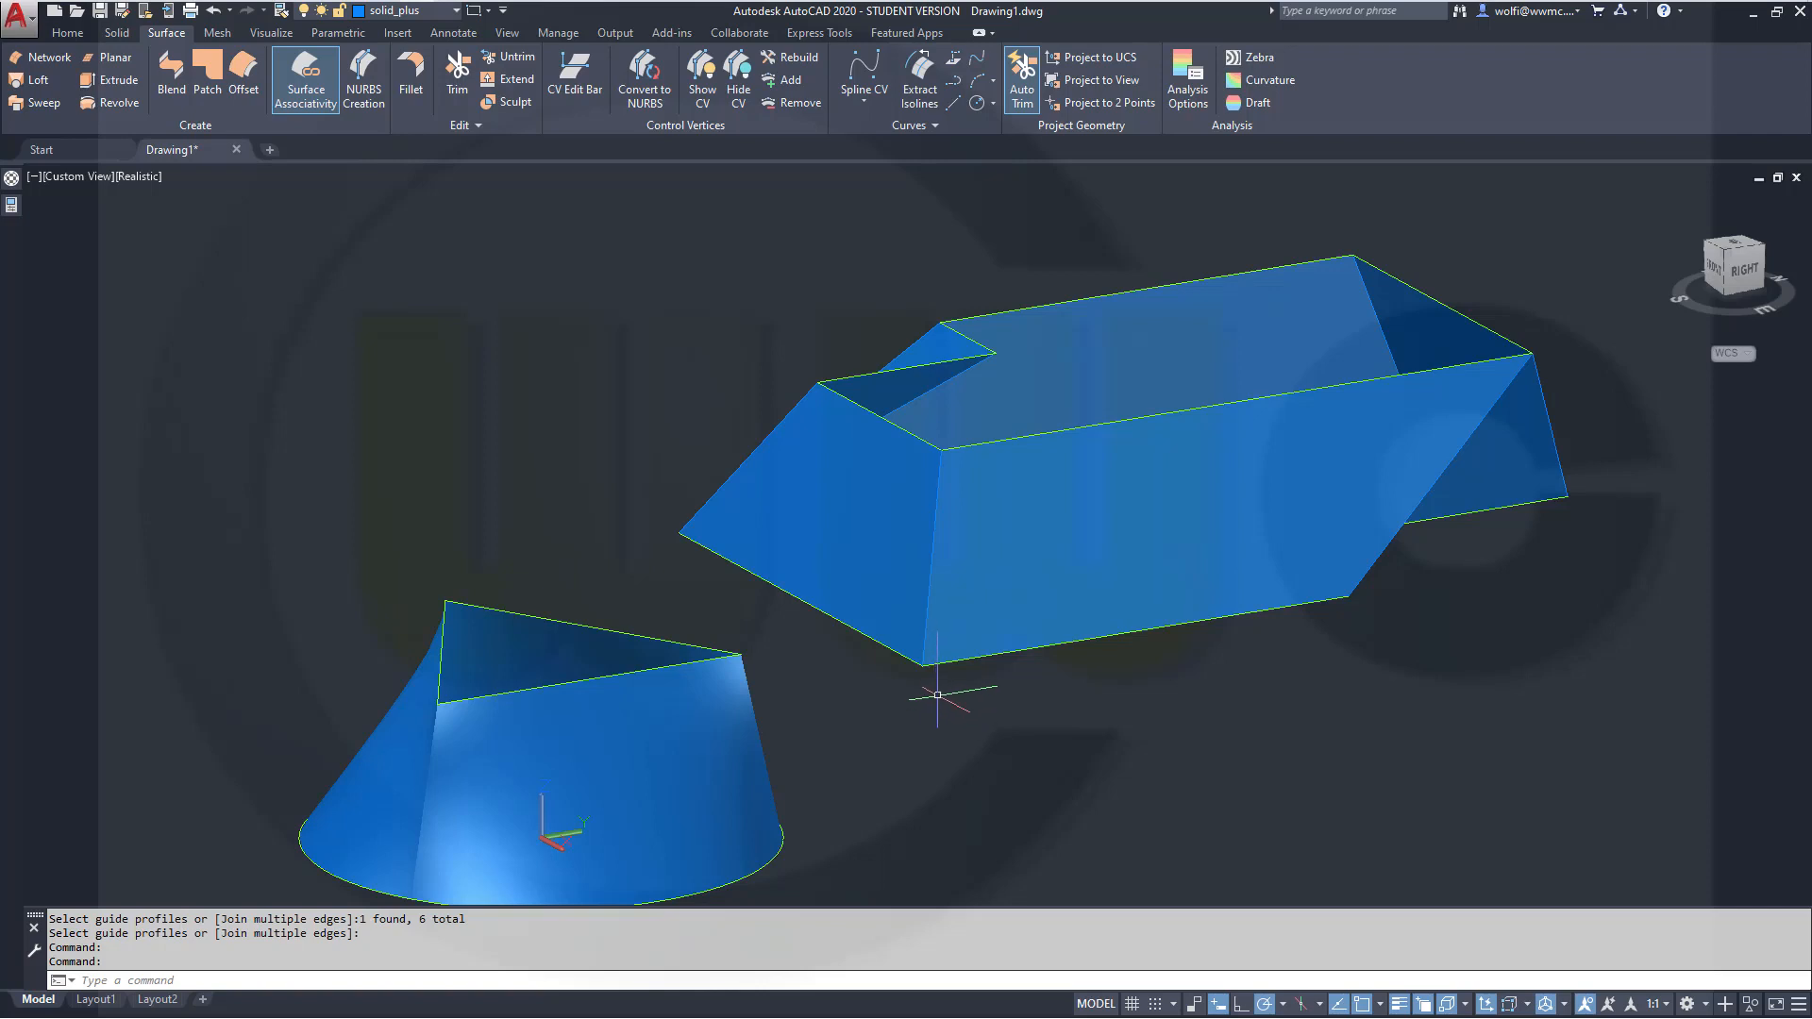
mouse_move(942, 691)
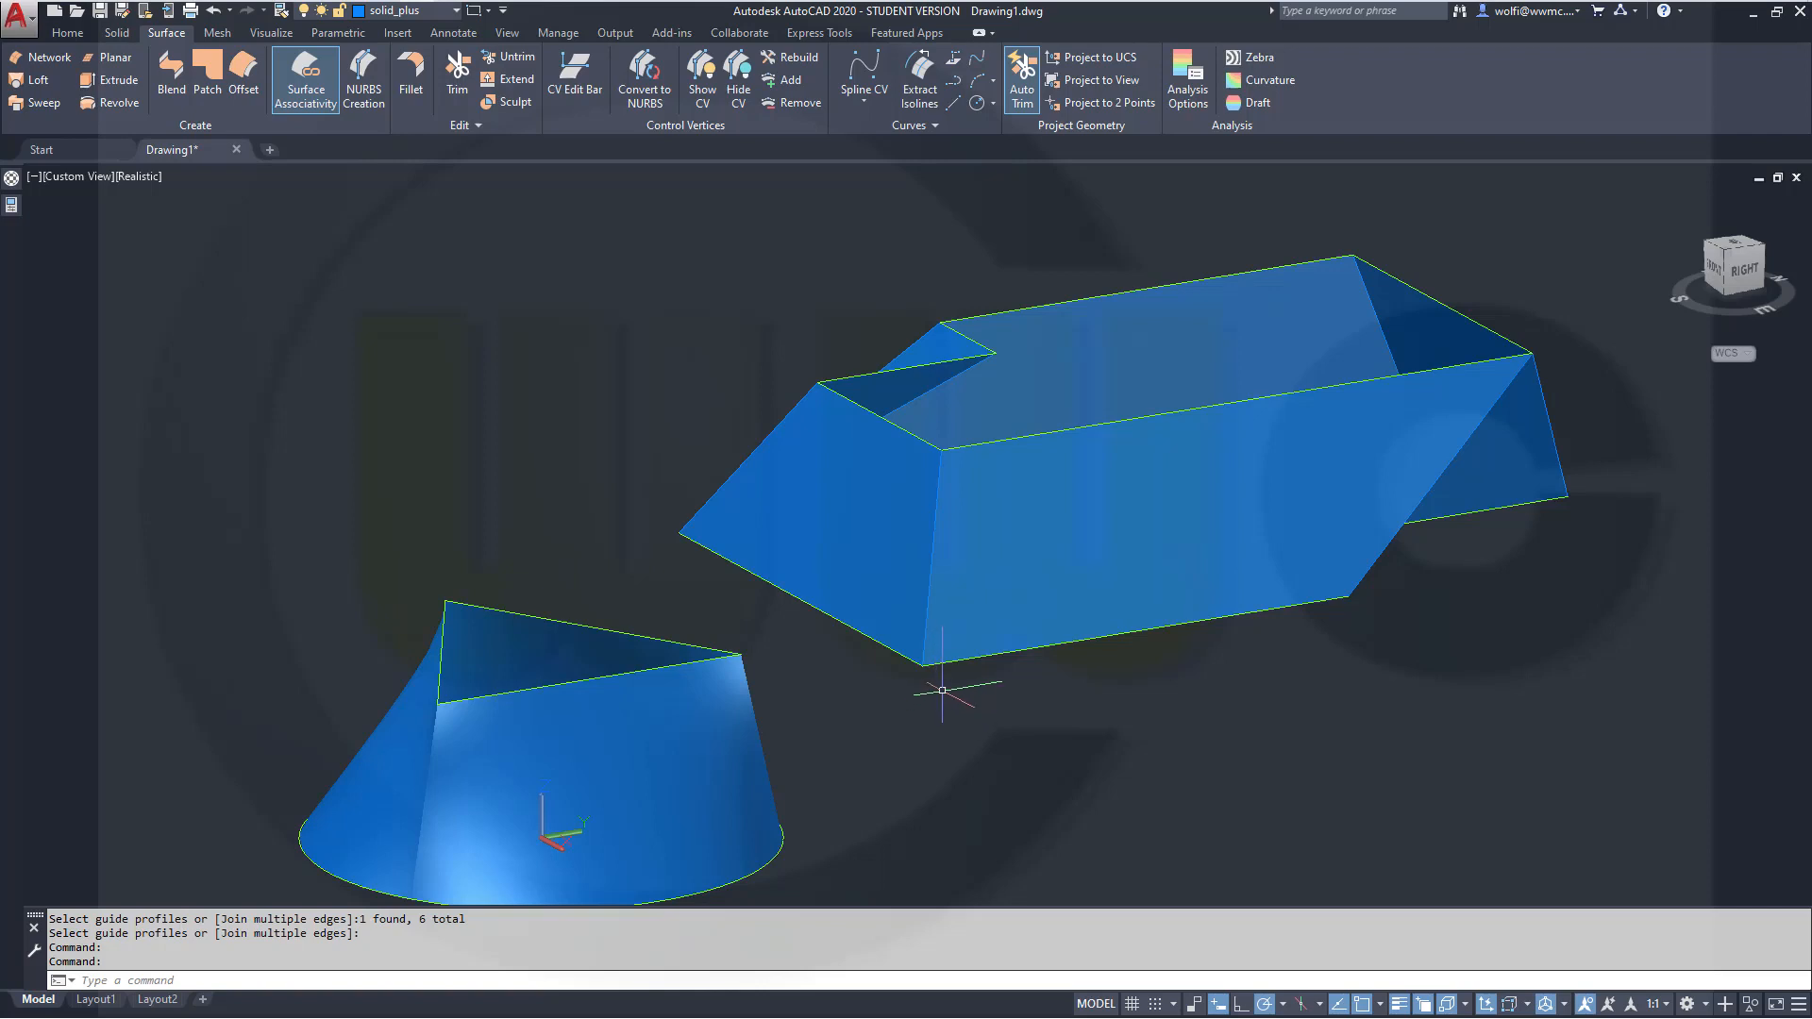